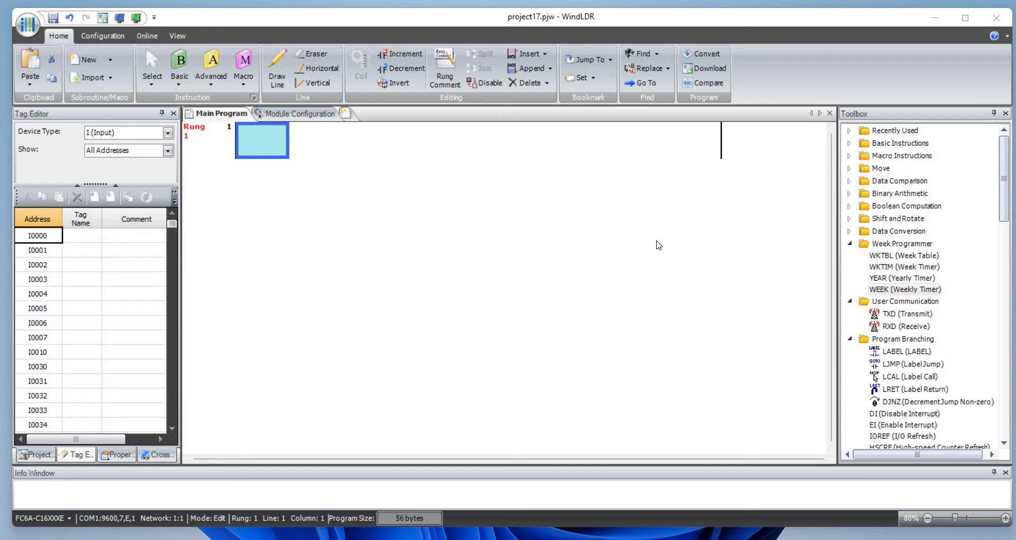
pyautogui.moveTo(807, 198)
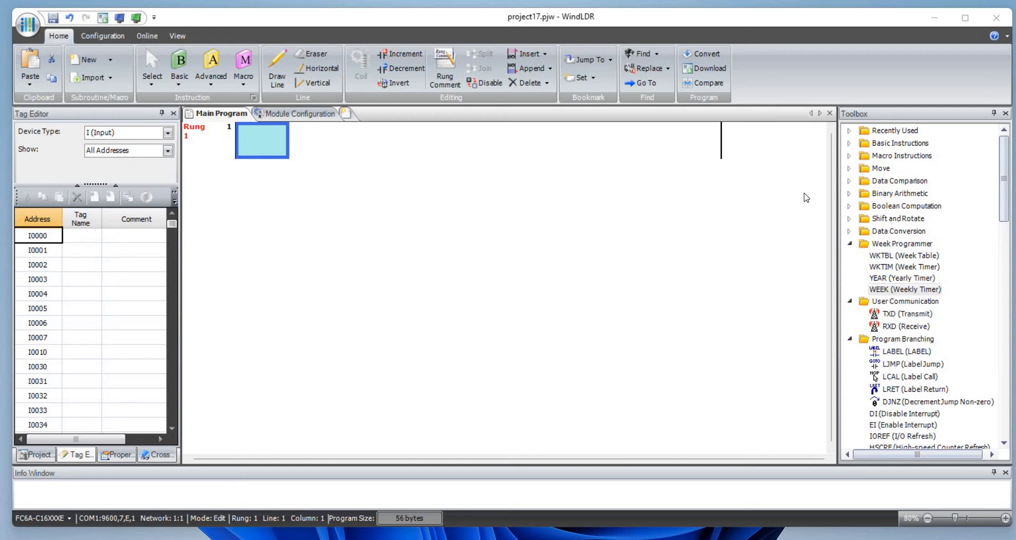
pyautogui.moveTo(936, 259)
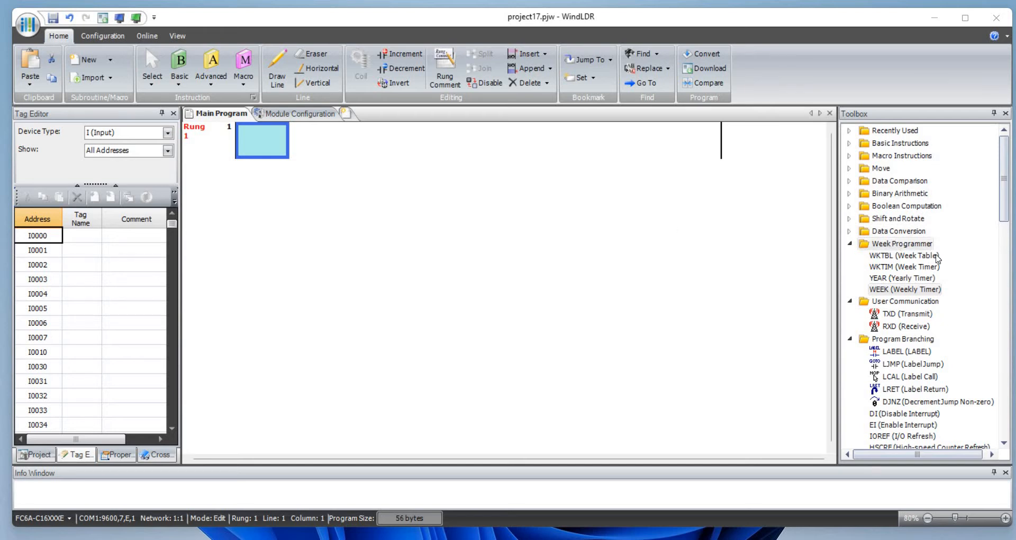
pyautogui.moveTo(888, 259)
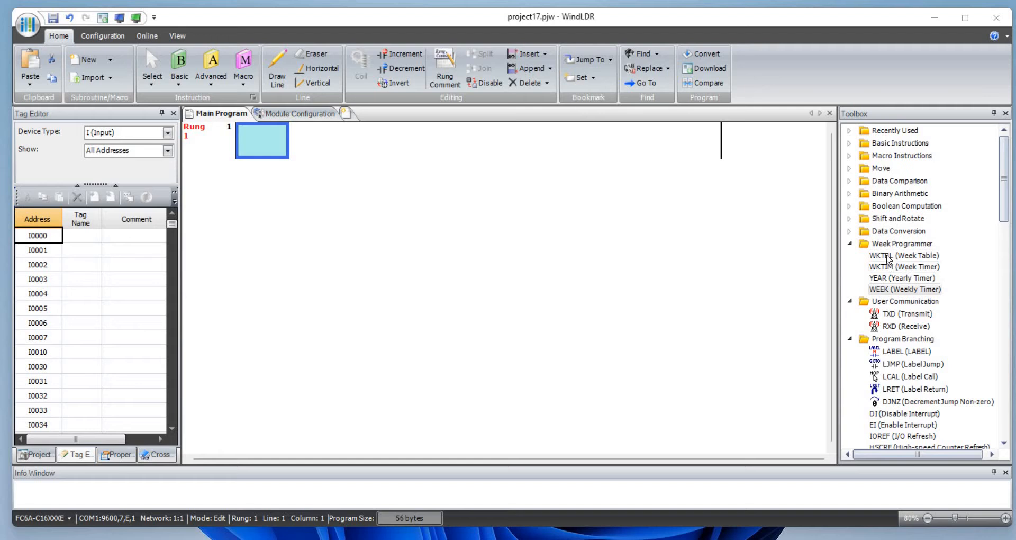
pyautogui.moveTo(81, 291)
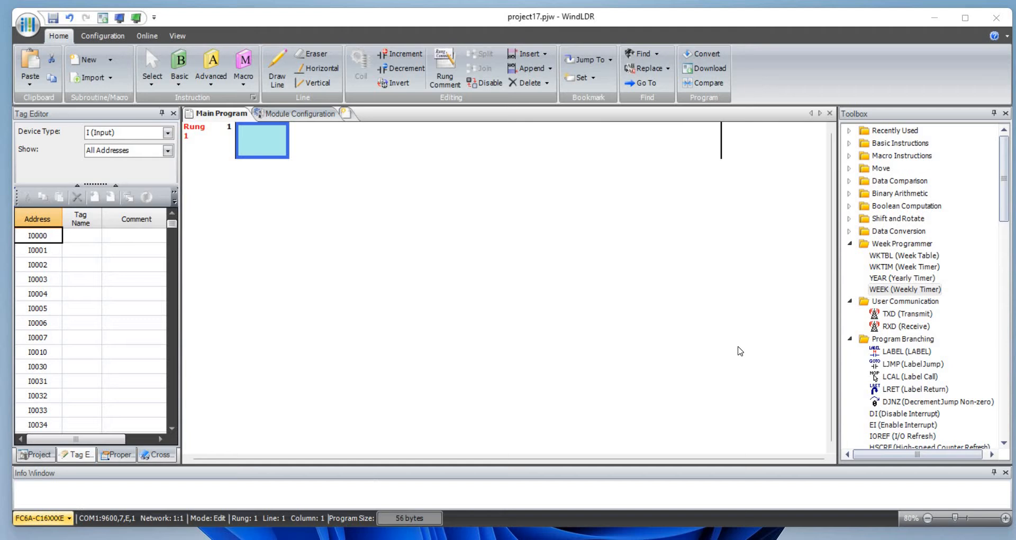
pyautogui.moveTo(943, 257)
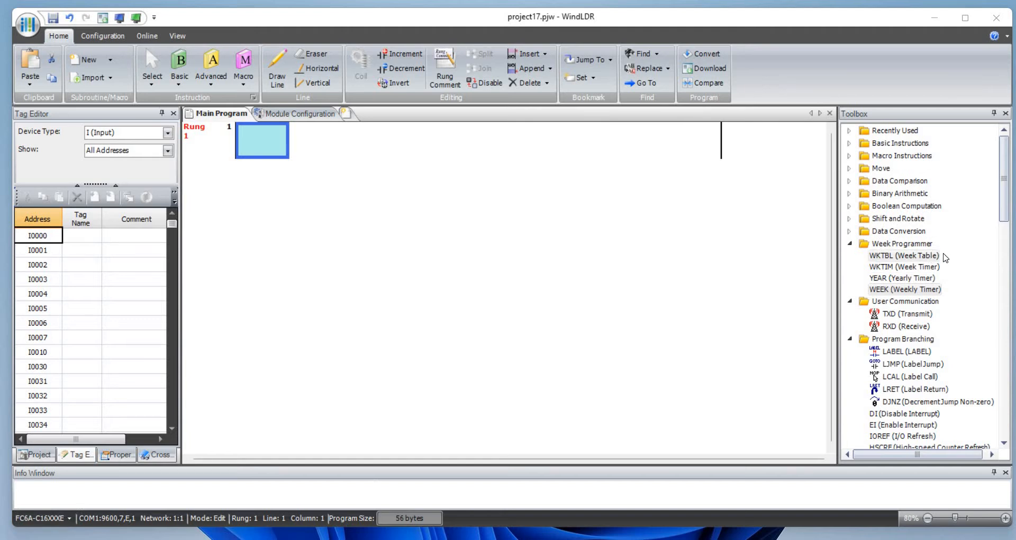
pyautogui.moveTo(919, 278)
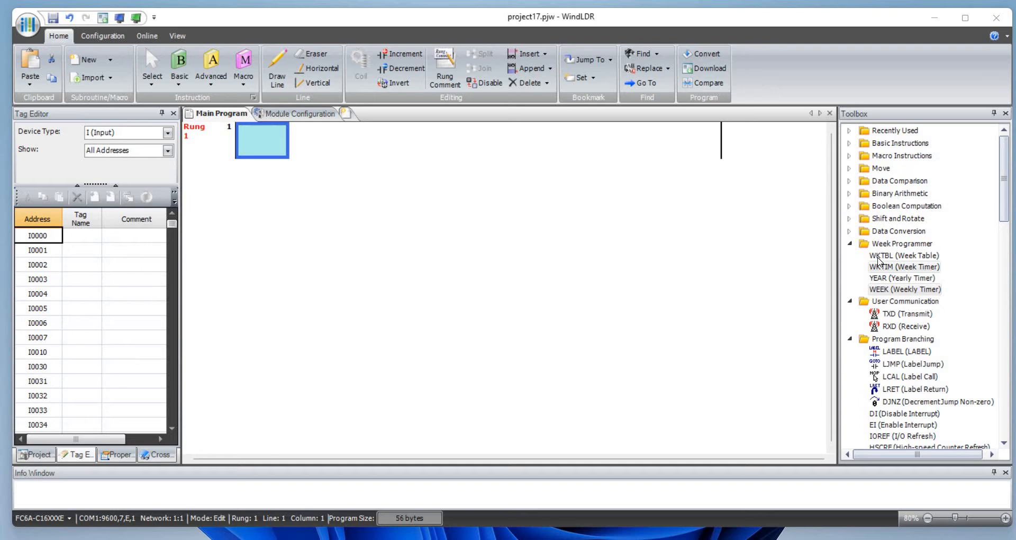
pyautogui.moveTo(189, 102)
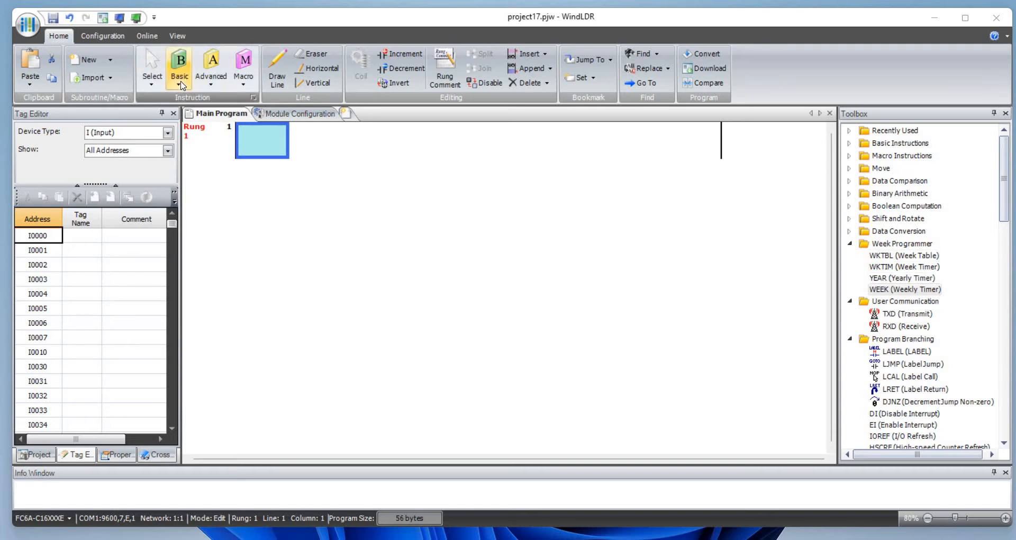
# Place a normally open contact on rung 1 addressed to input I0000.
pyautogui.click(180, 67)
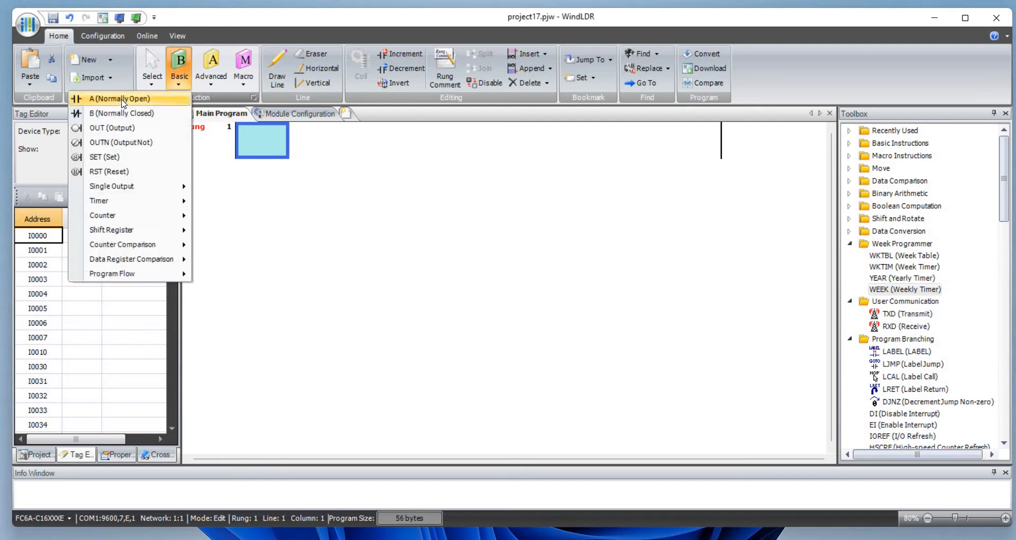
pyautogui.click(119, 99)
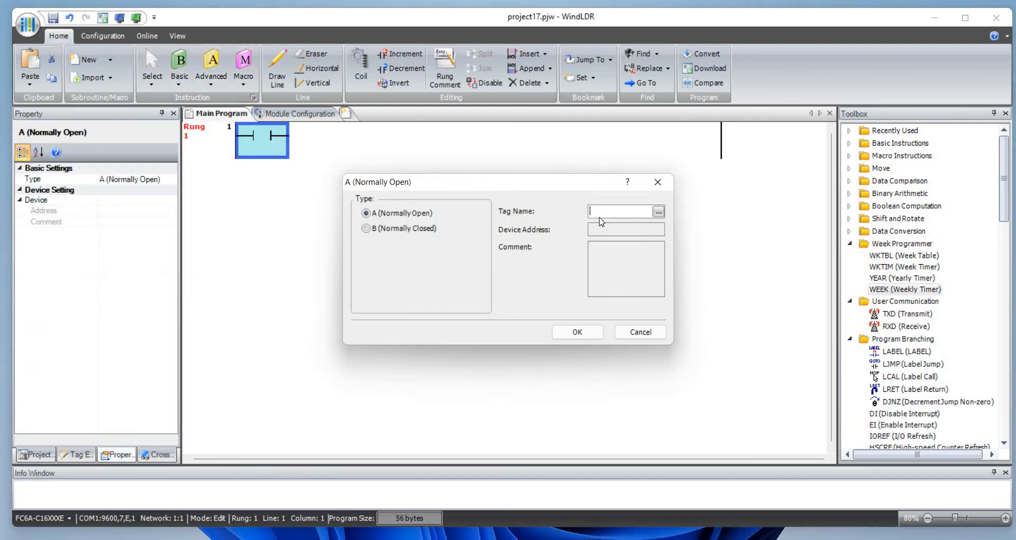
pyautogui.write('i0')
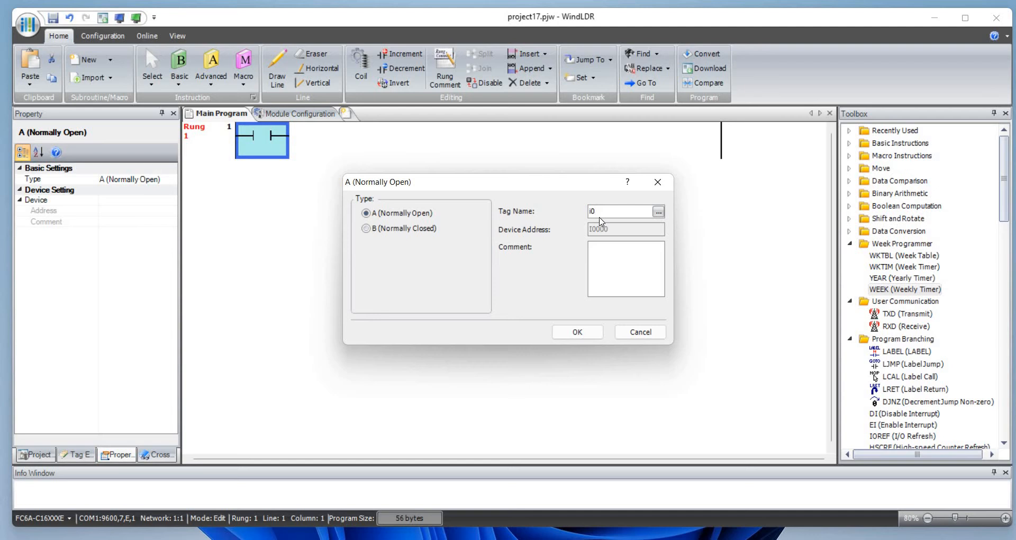
pyautogui.click(576, 331)
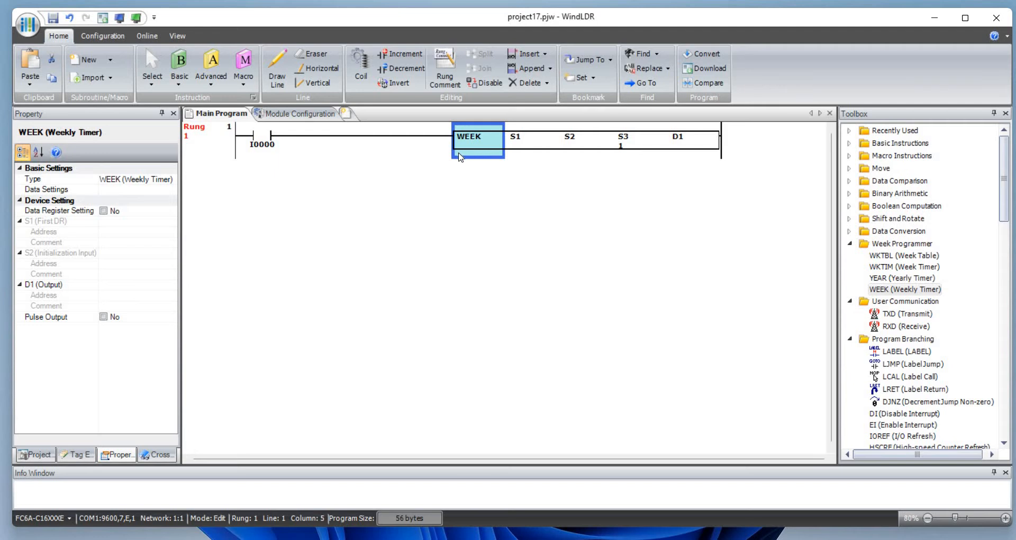
pyautogui.moveTo(472, 149)
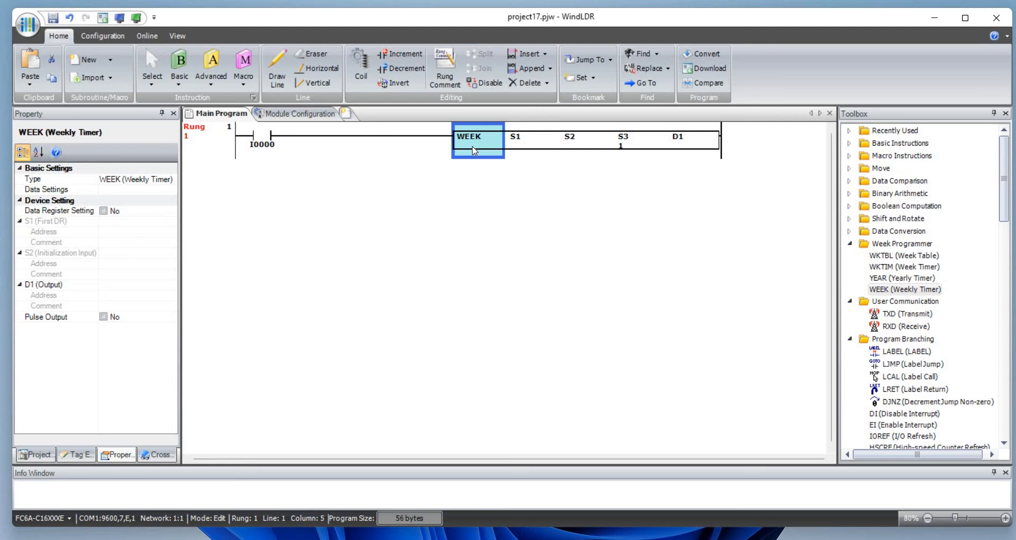
pyautogui.moveTo(497, 151)
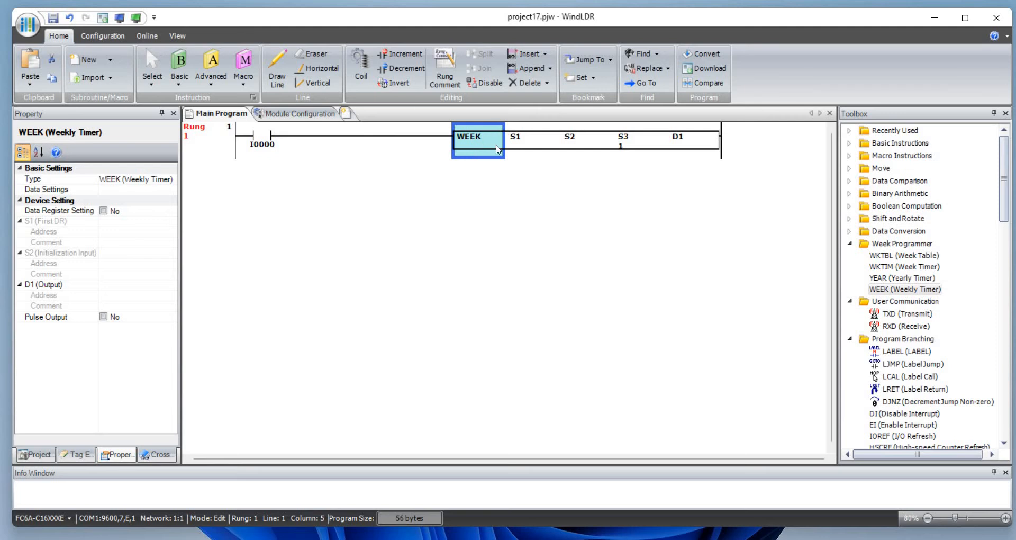
pyautogui.moveTo(487, 148)
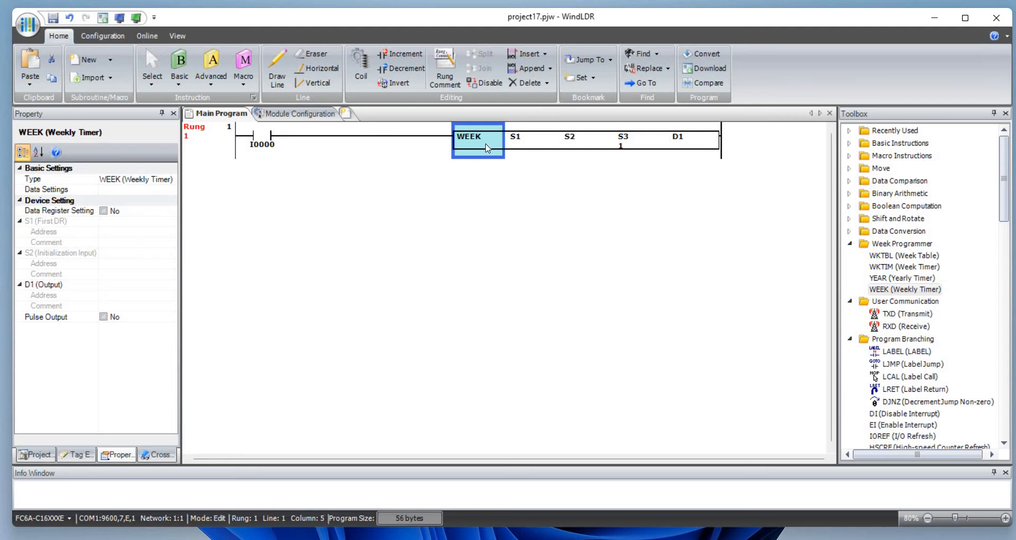
# Set the weekly timer's output D1 to Q0000 and preview its schedule by single day.
pyautogui.doubleClick(477, 137)
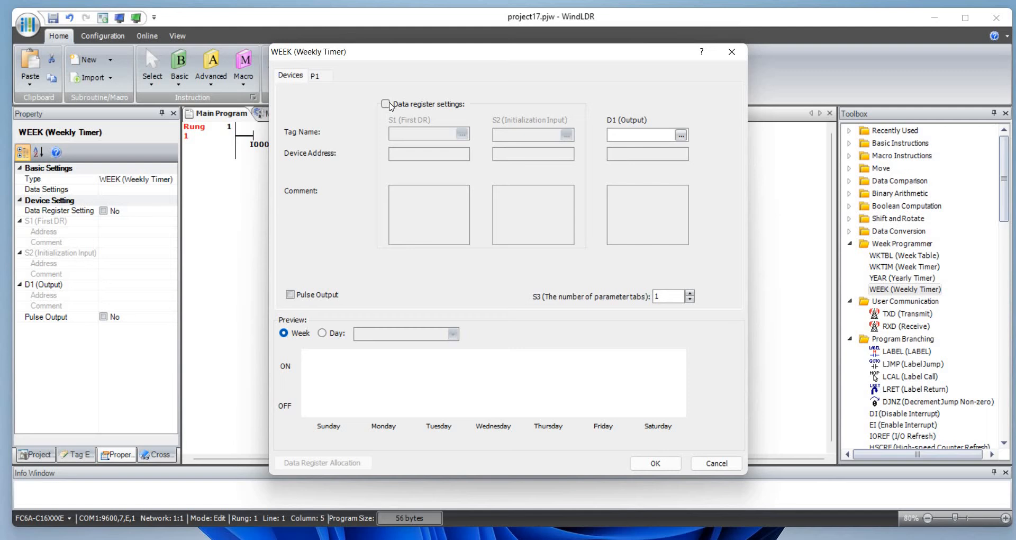
pyautogui.moveTo(504, 106)
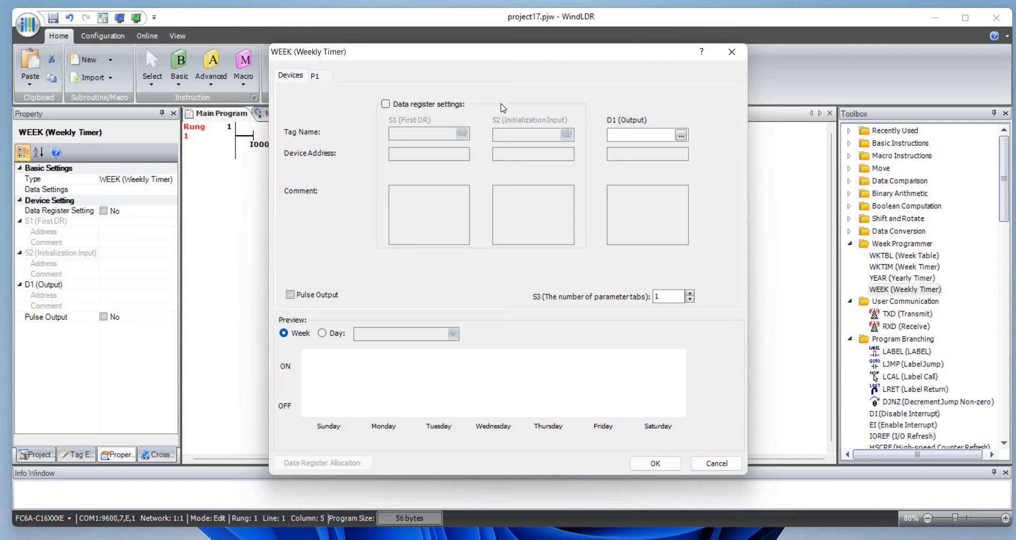
pyautogui.moveTo(535, 107)
pyautogui.write('q0')
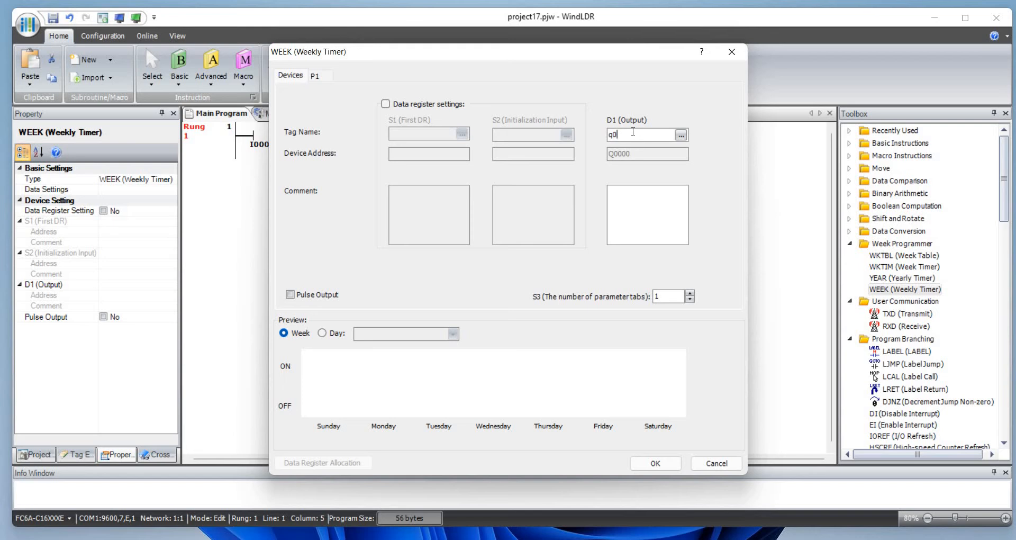
pyautogui.moveTo(679, 456)
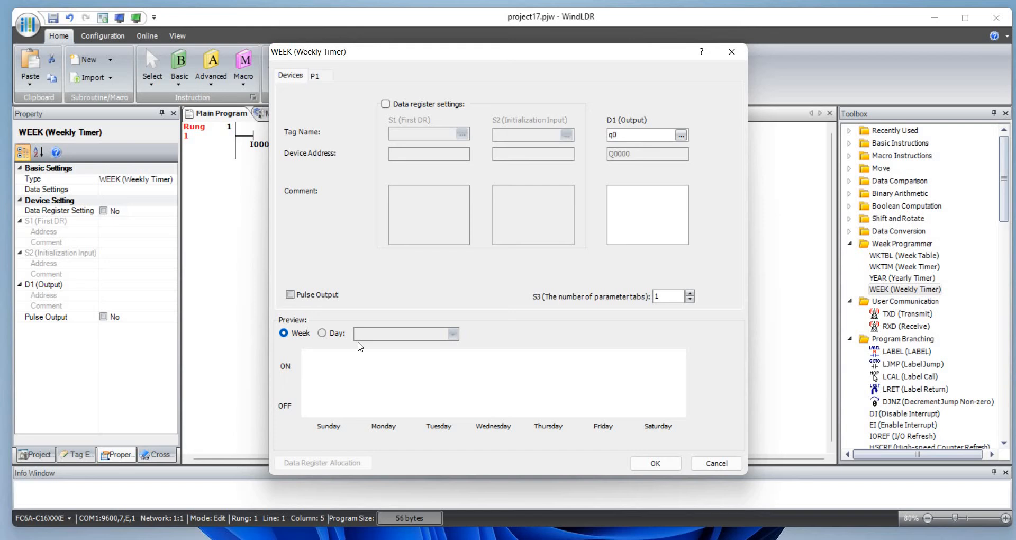
pyautogui.click(322, 332)
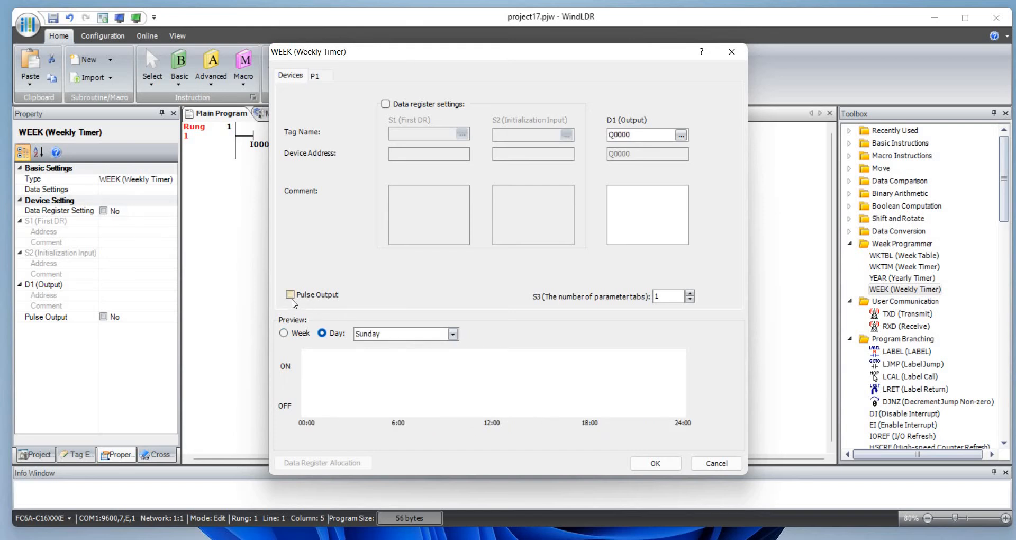
pyautogui.moveTo(405, 308)
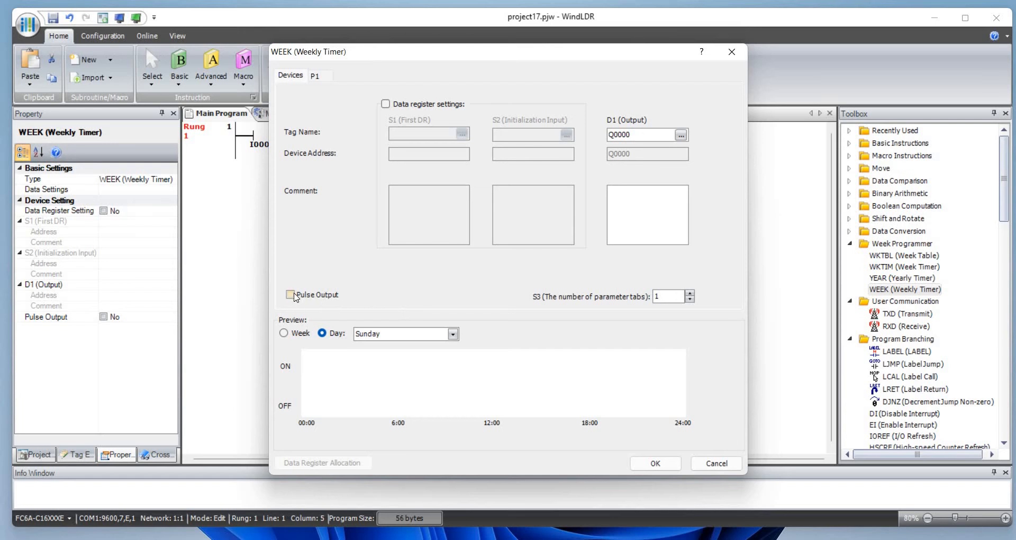
pyautogui.moveTo(473, 293)
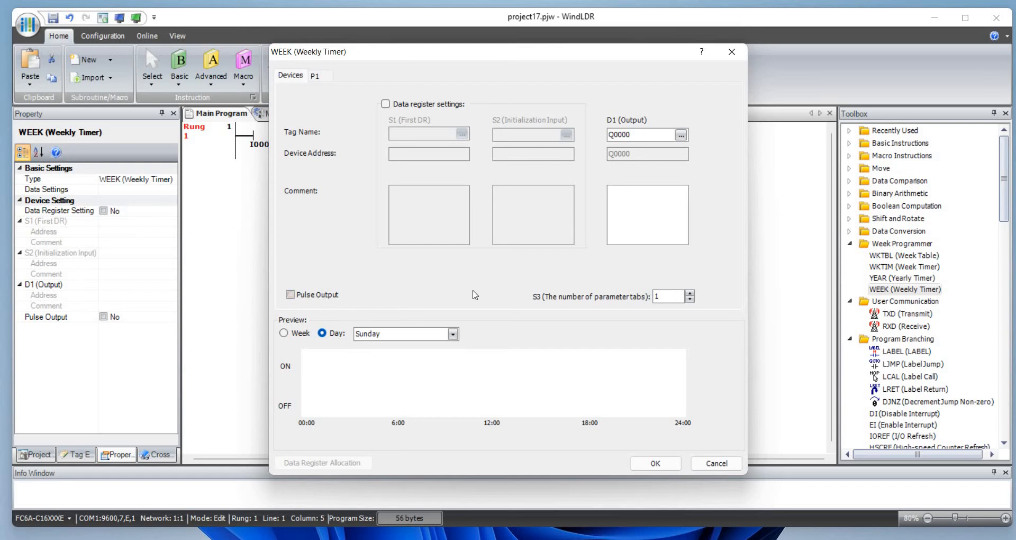
pyautogui.moveTo(608, 252)
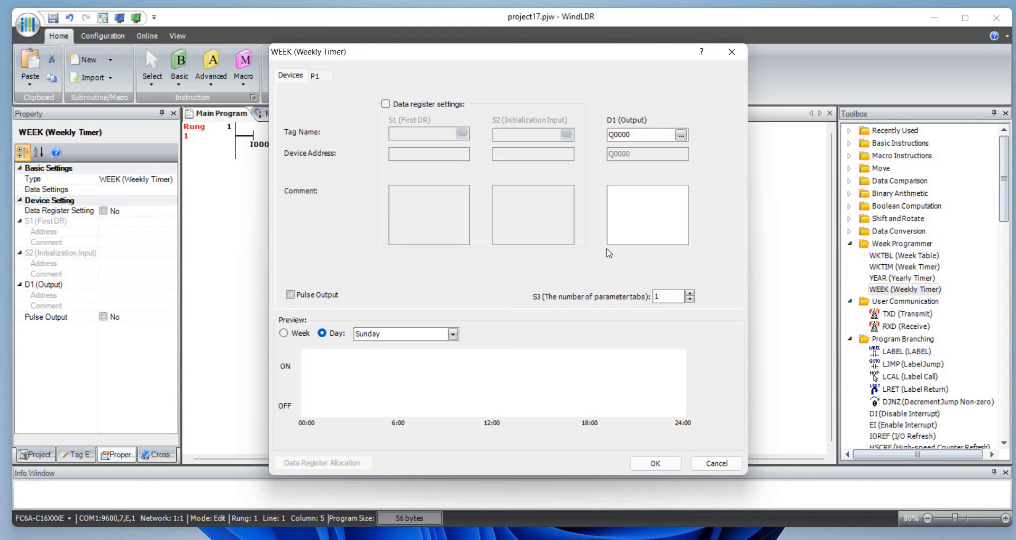
pyautogui.moveTo(431, 338)
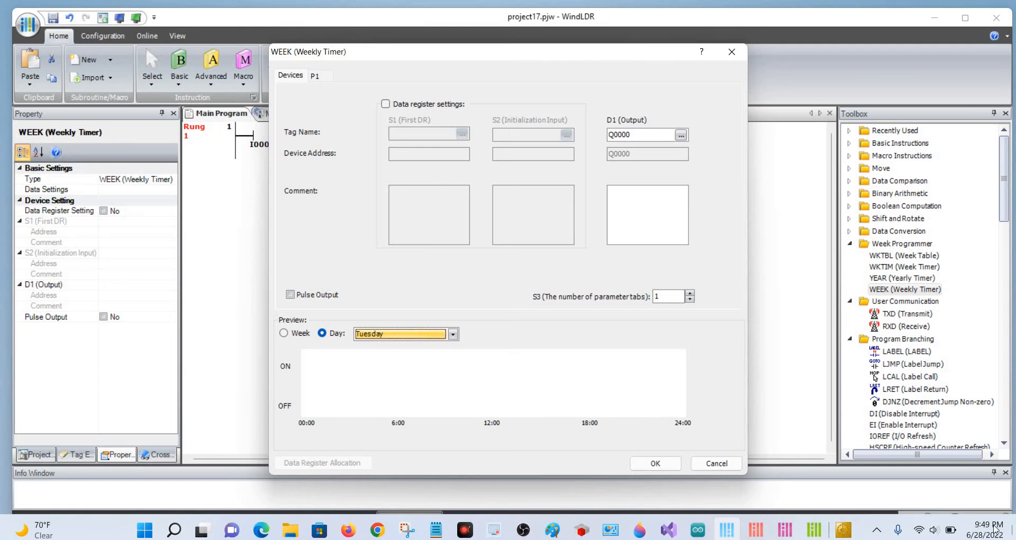
pyautogui.moveTo(985, 528)
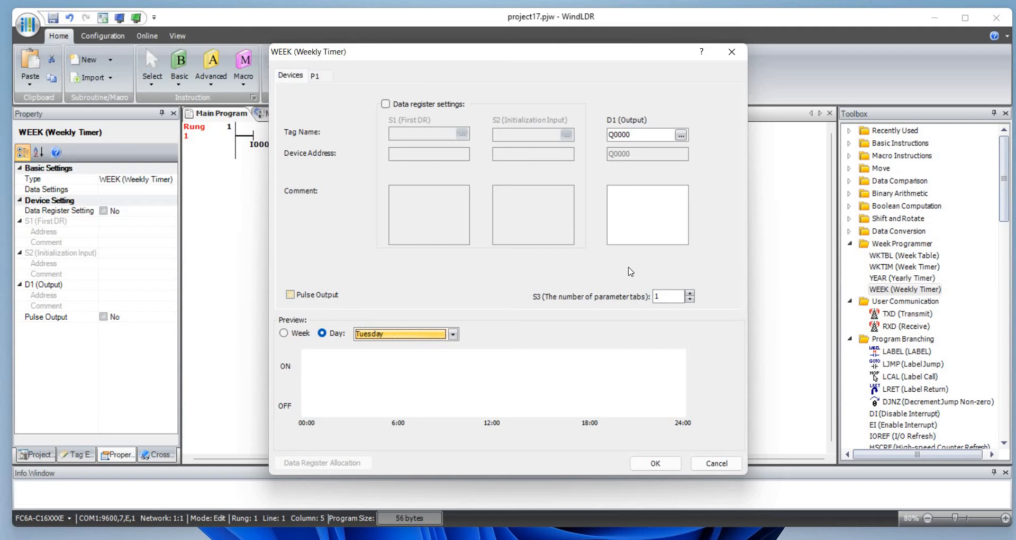
# On schedule P1, set ON Tuesday 21:50 and OFF Tuesday 21:51, confirming the WEEK instruction.
pyautogui.click(315, 76)
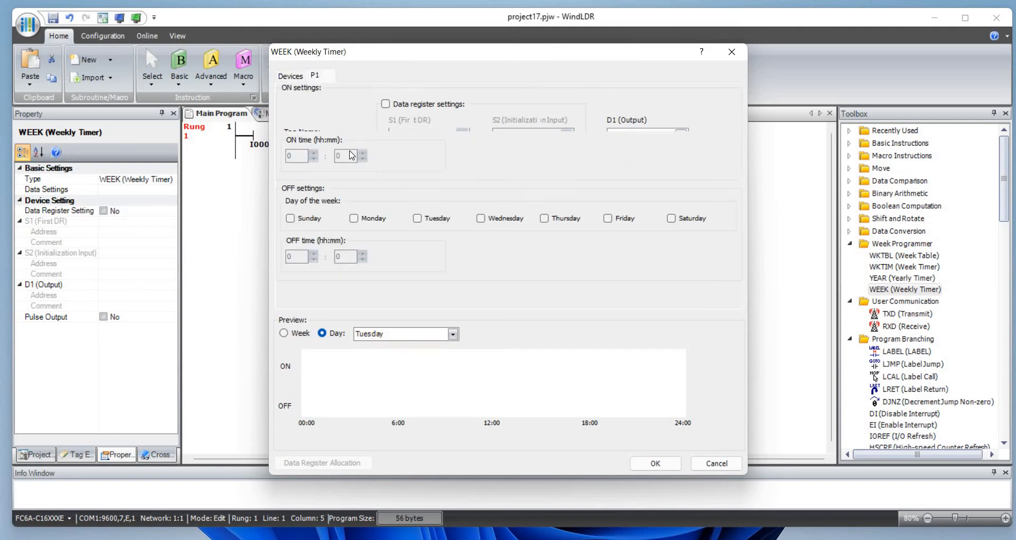
pyautogui.click(417, 118)
pyautogui.write('21')
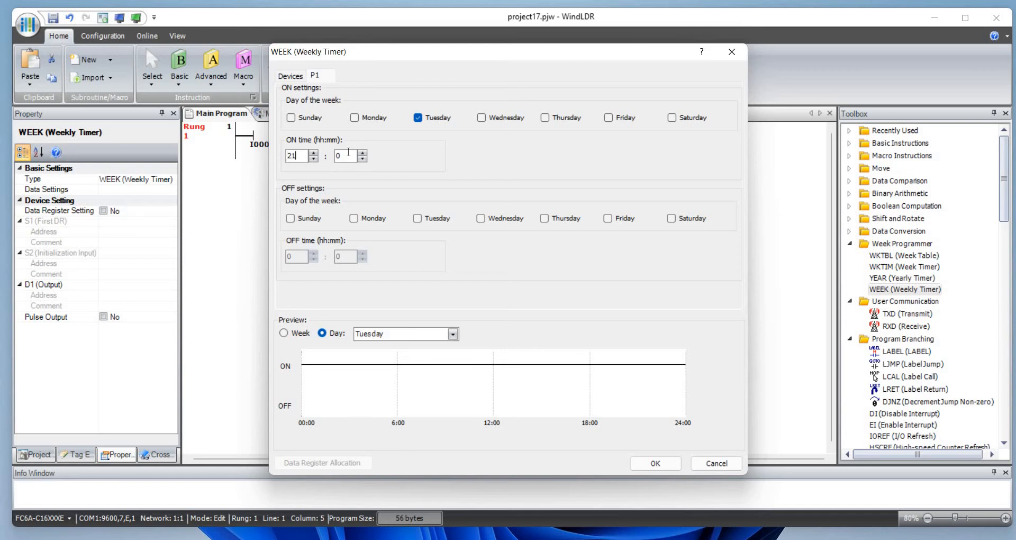
pyautogui.click(345, 156)
pyautogui.write('50')
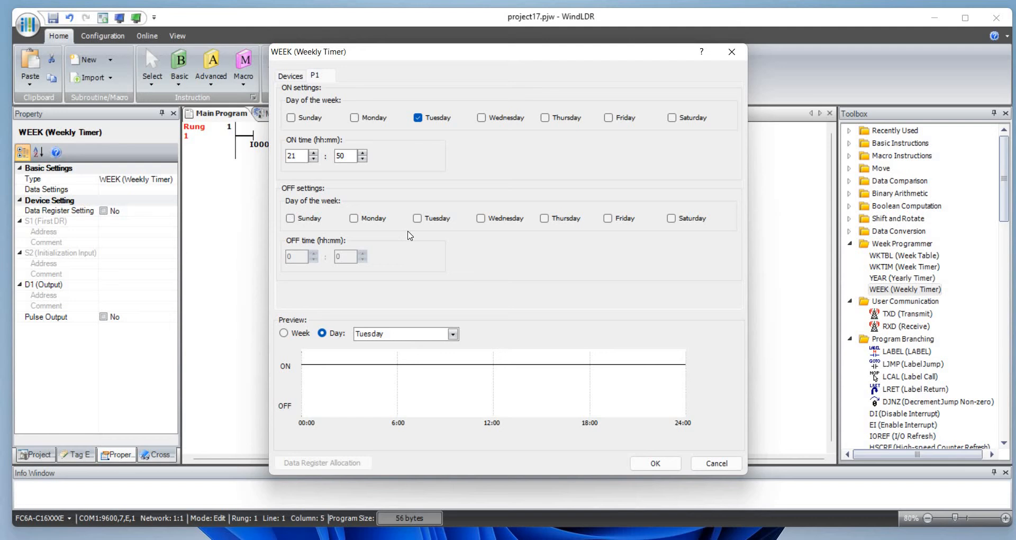
pyautogui.click(417, 218)
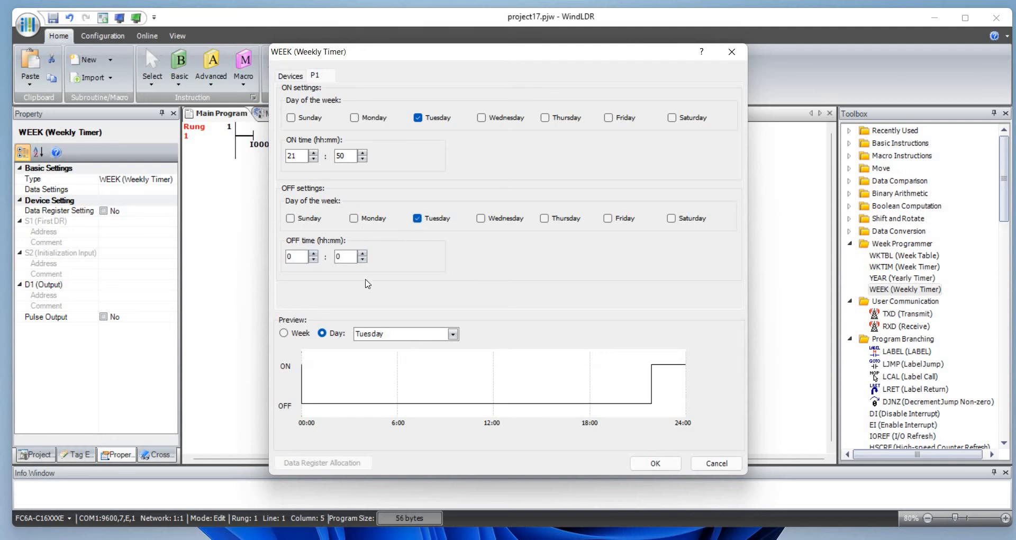
pyautogui.click(296, 256)
pyautogui.write('21')
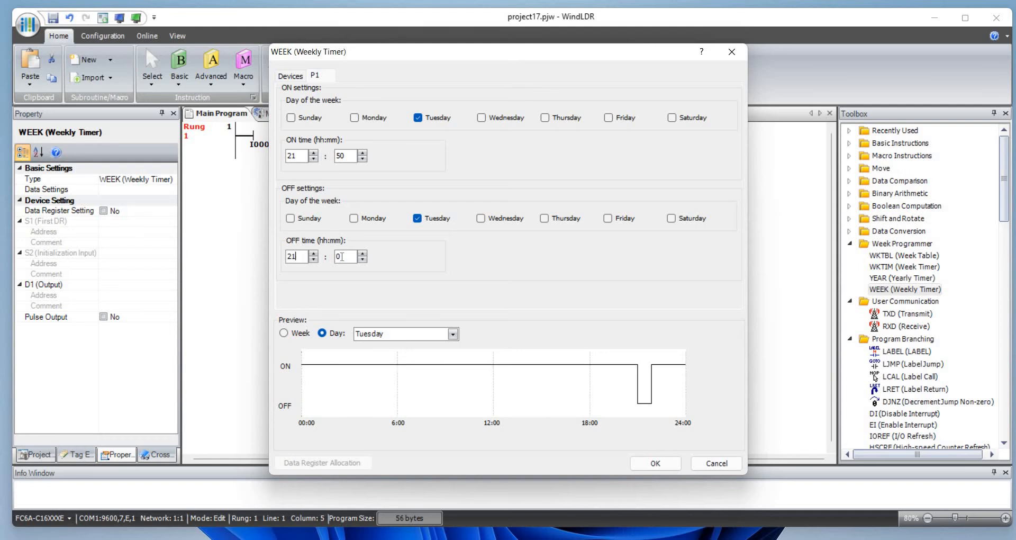
pyautogui.write('51')
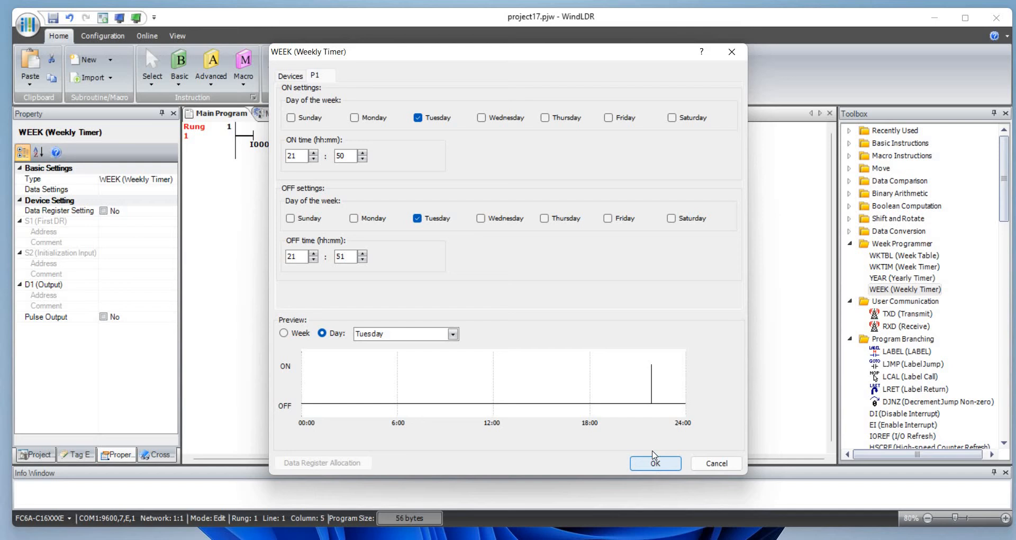
pyautogui.click(654, 463)
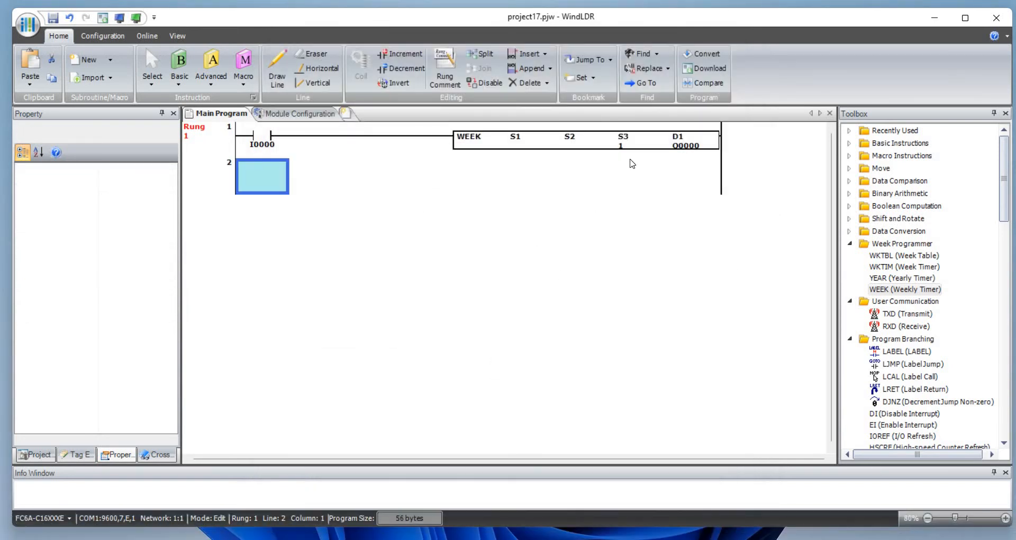
pyautogui.moveTo(474, 149)
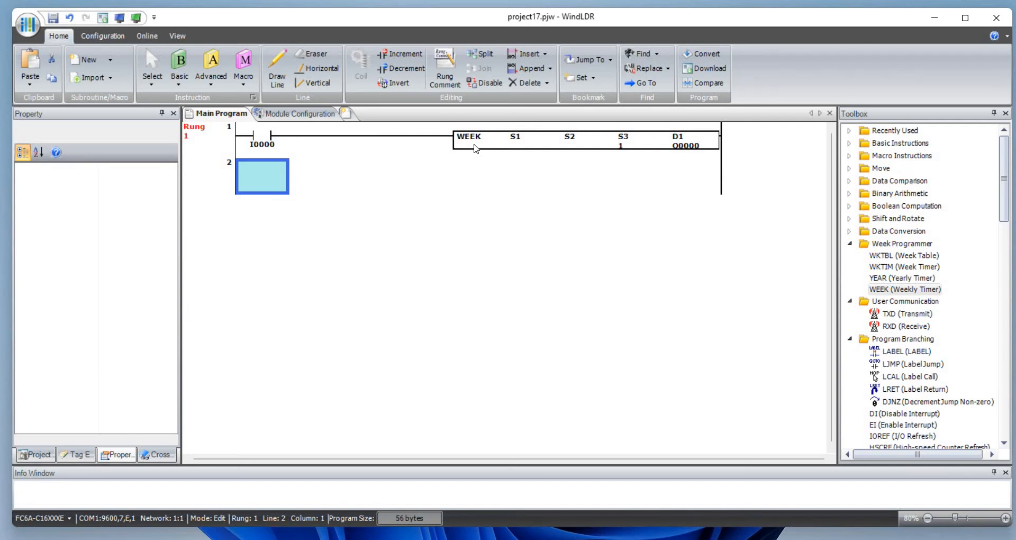
# Review the timer's P1 on/off schedule, then run the ladder in simulation to watch Q0000.
pyautogui.doubleClick(469, 139)
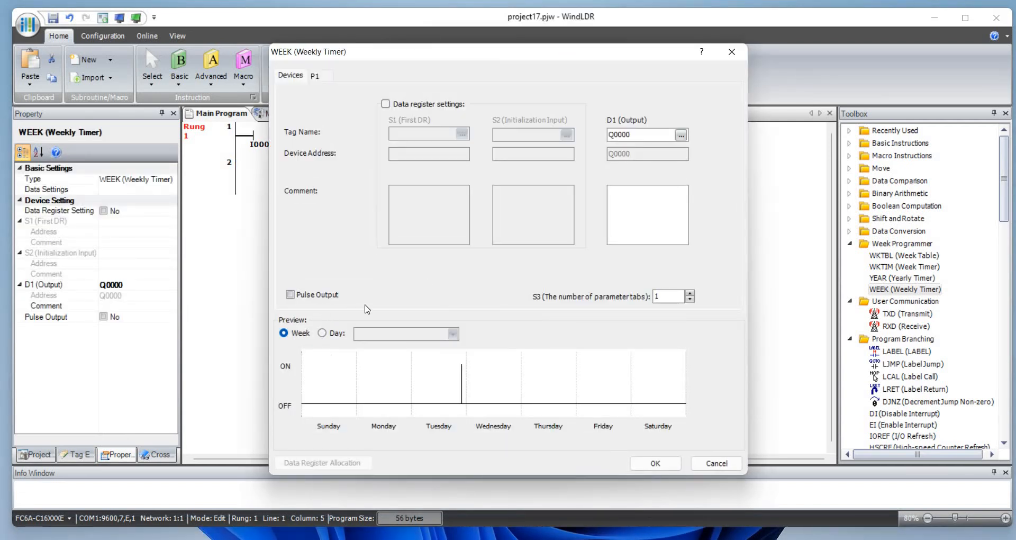
pyautogui.click(314, 75)
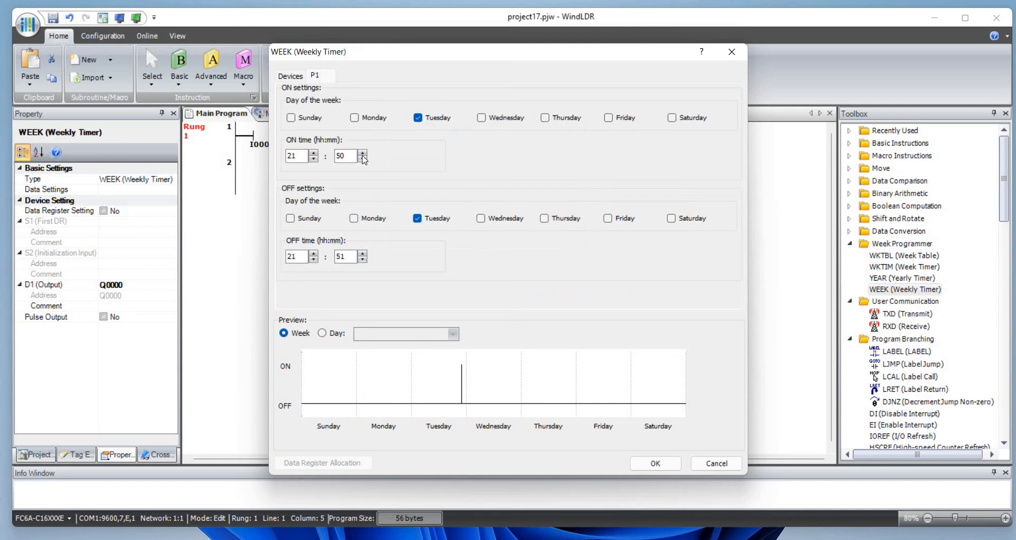
pyautogui.click(653, 462)
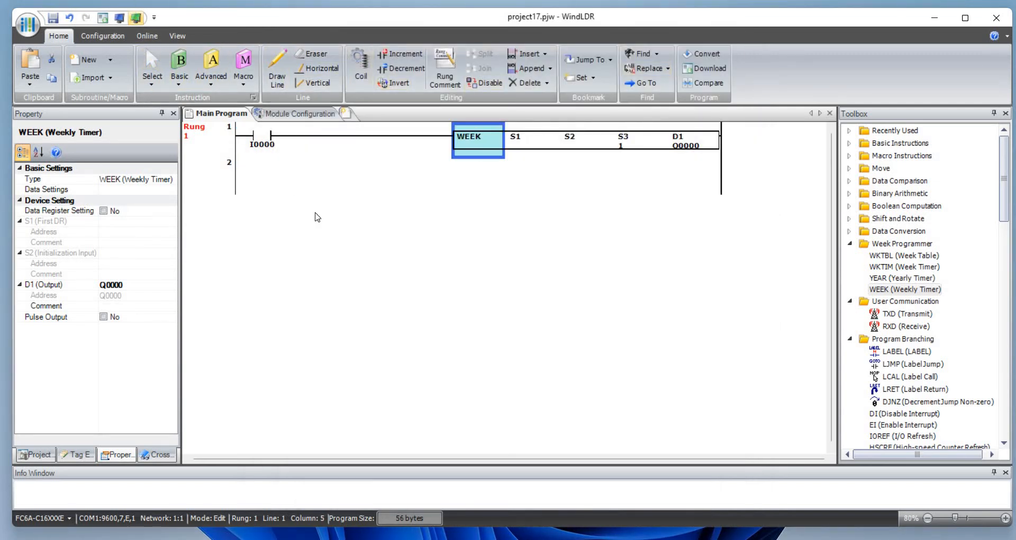
pyautogui.click(136, 18)
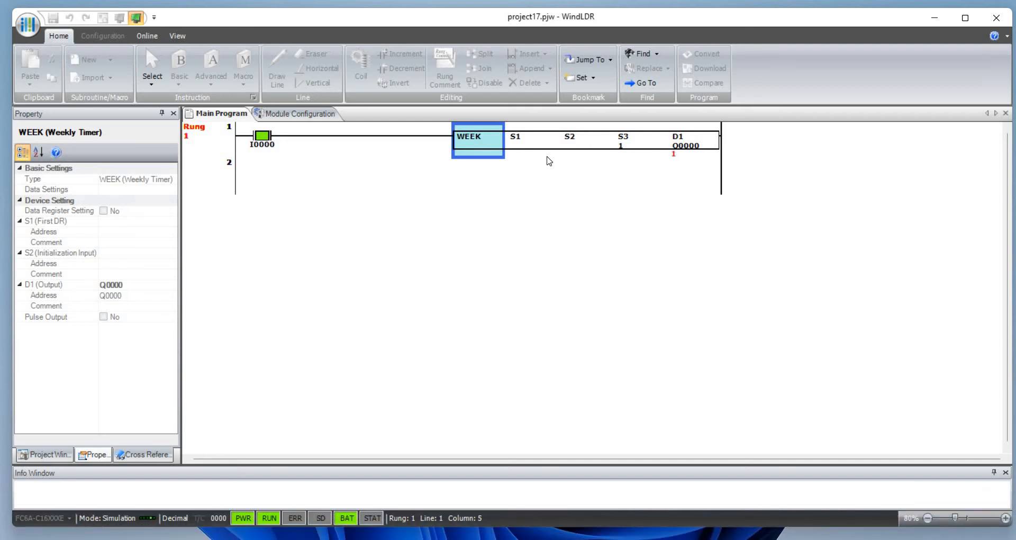
pyautogui.moveTo(521, 168)
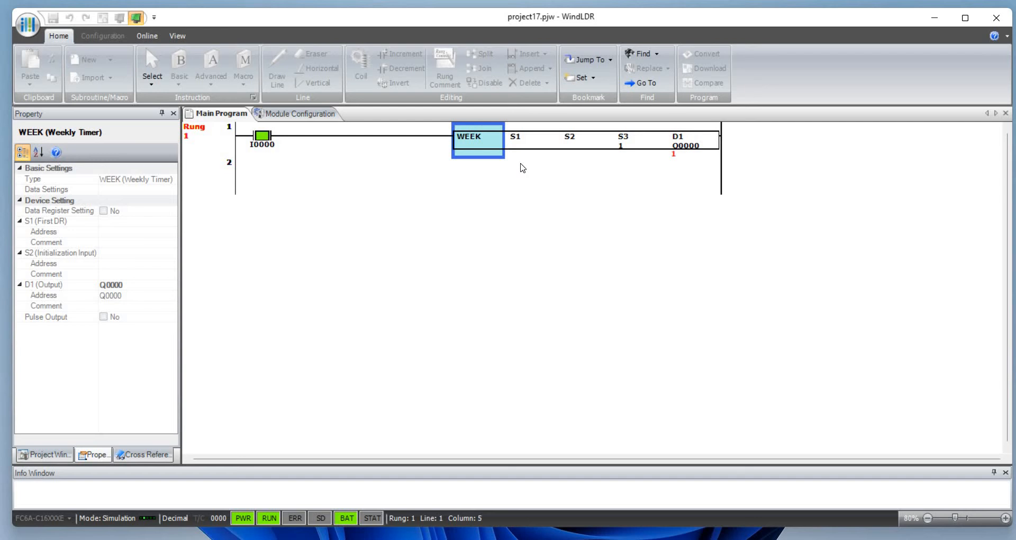
pyautogui.moveTo(651, 147)
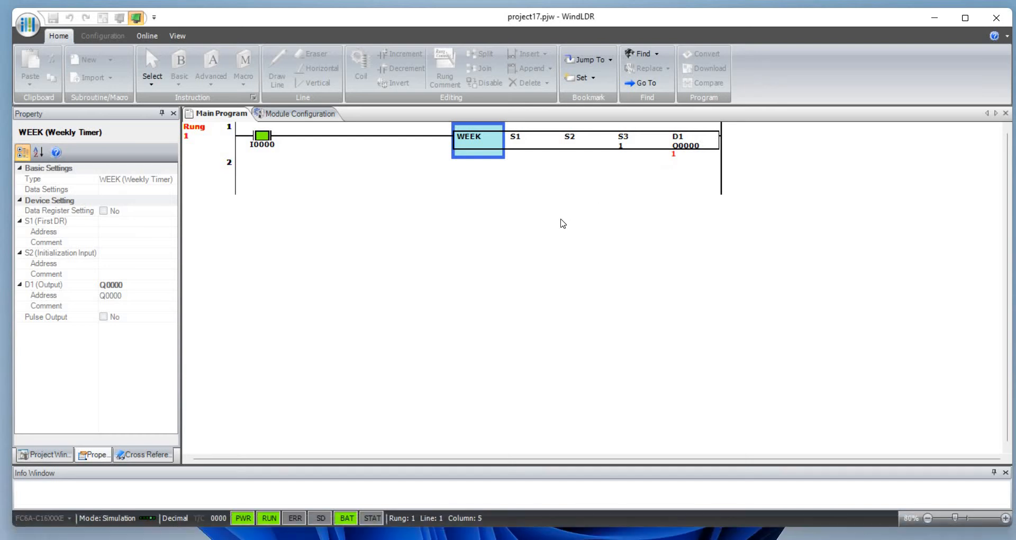
pyautogui.moveTo(461, 253)
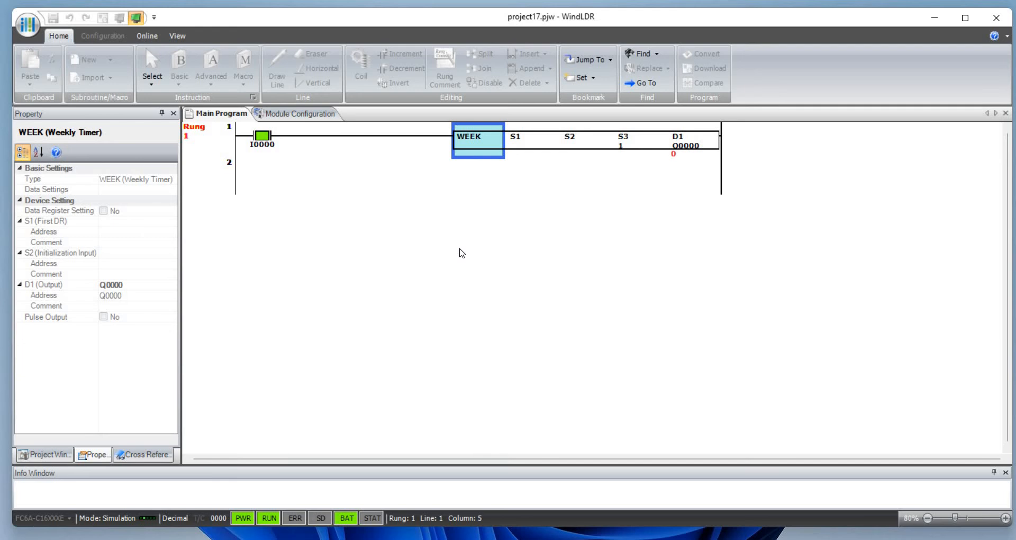
pyautogui.moveTo(659, 156)
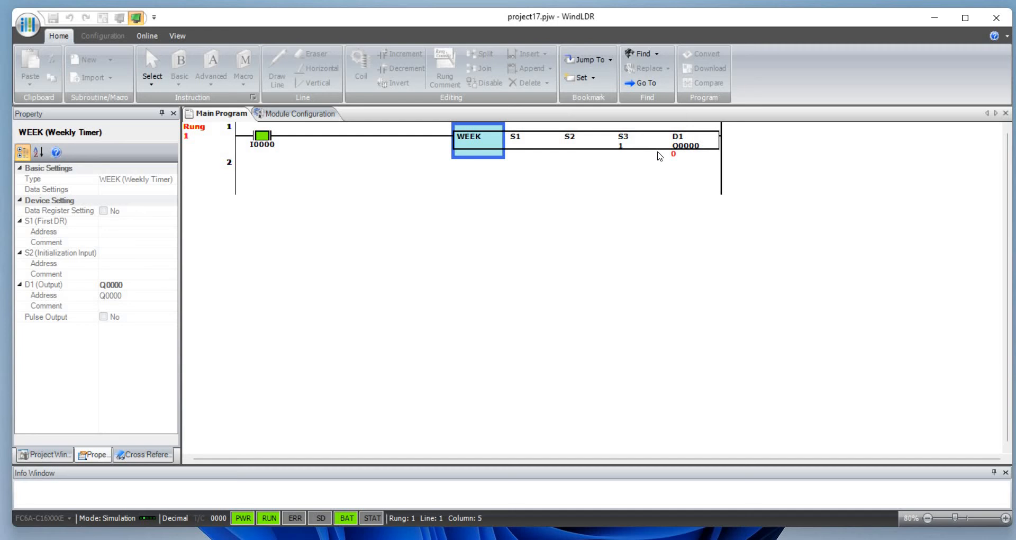
pyautogui.moveTo(683, 152)
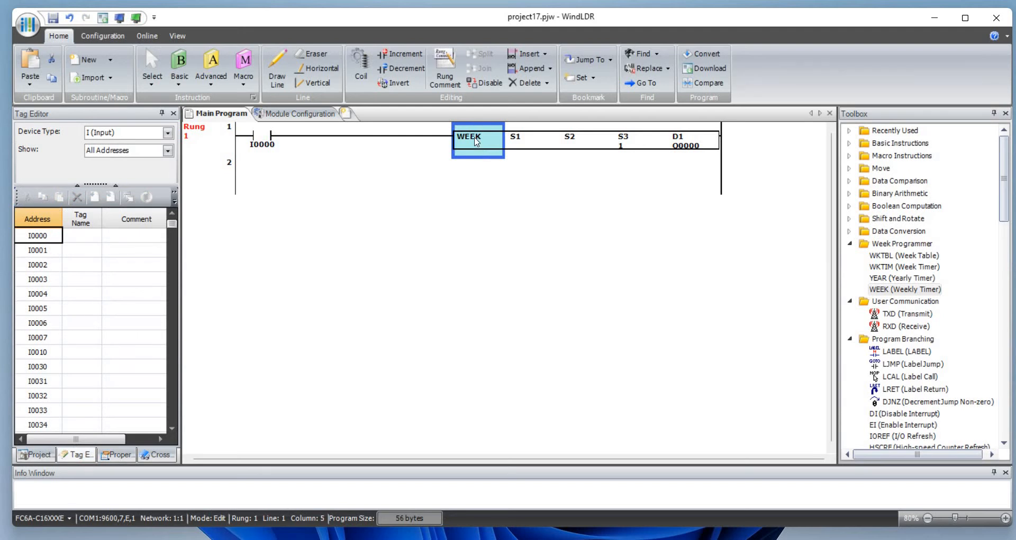
pyautogui.doubleClick(478, 140)
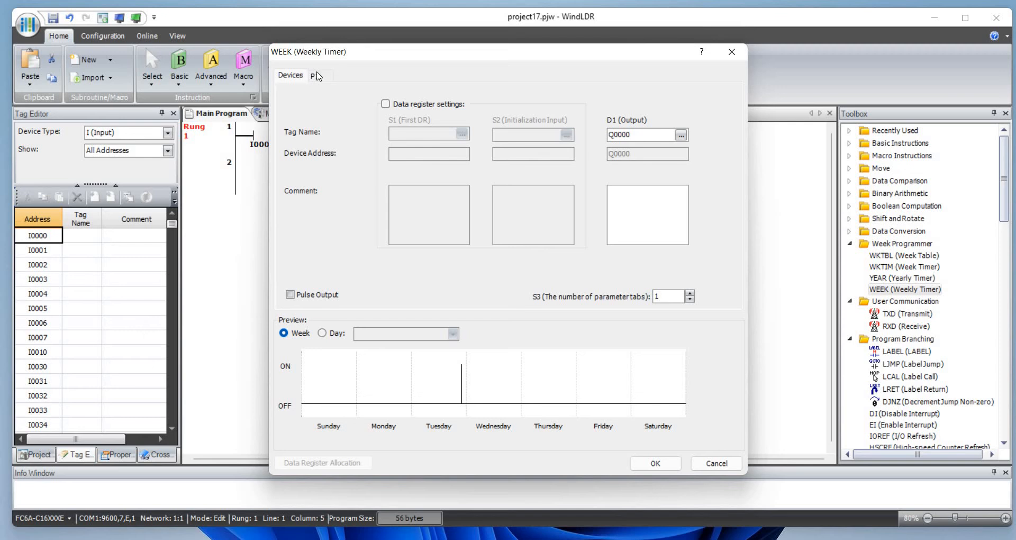
pyautogui.click(314, 76)
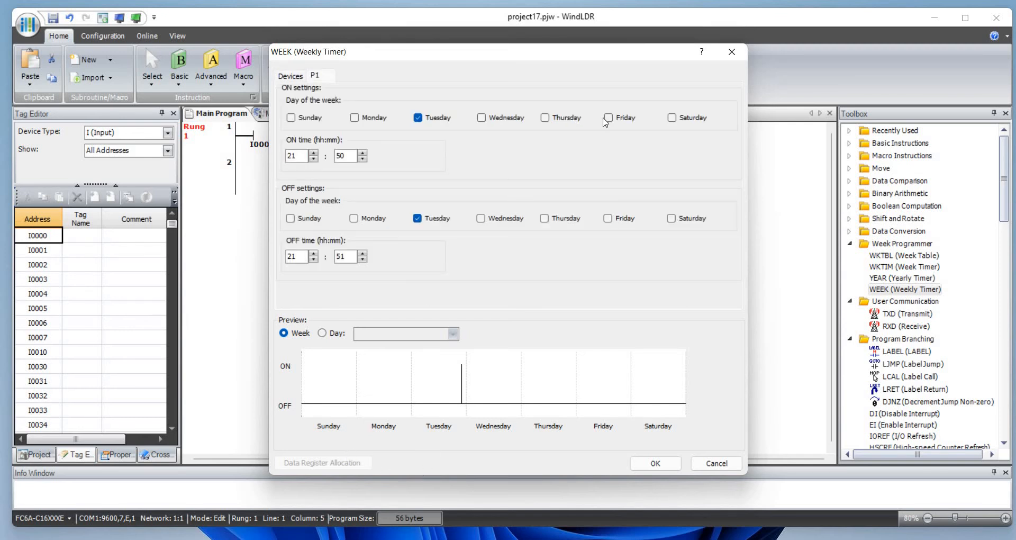
pyautogui.click(653, 463)
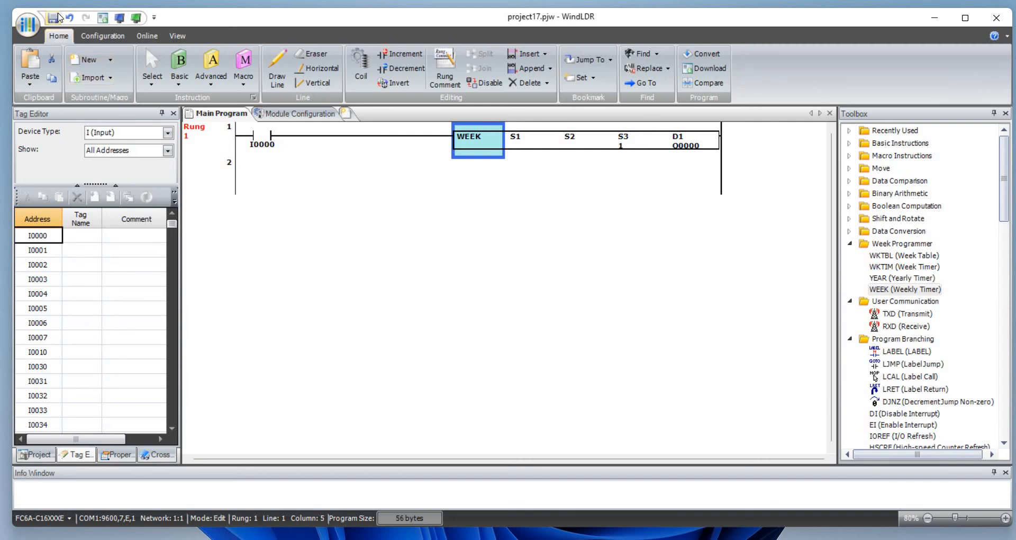
pyautogui.click(157, 454)
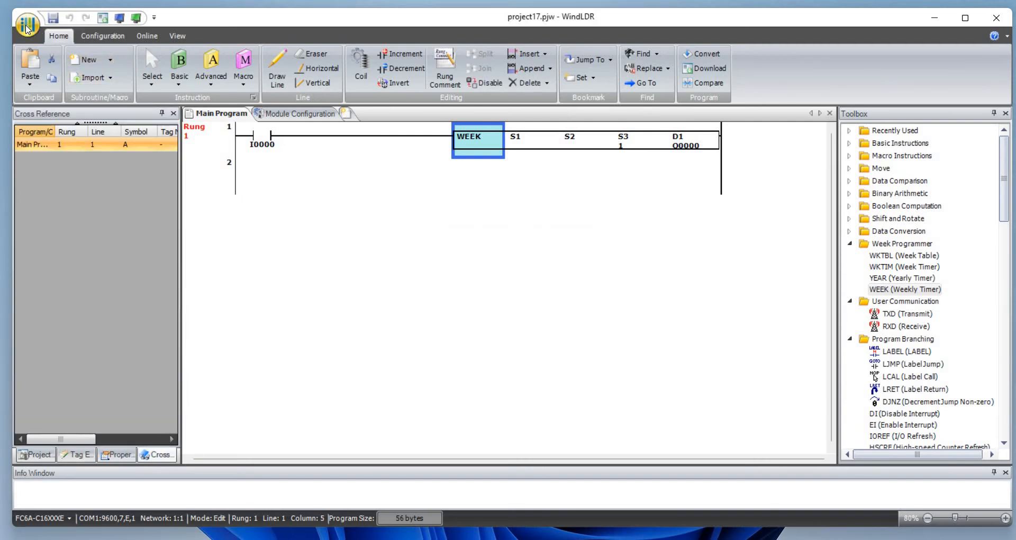
# Open project18.pjw from the recent projects list, showing its empty main program.
pyautogui.click(27, 22)
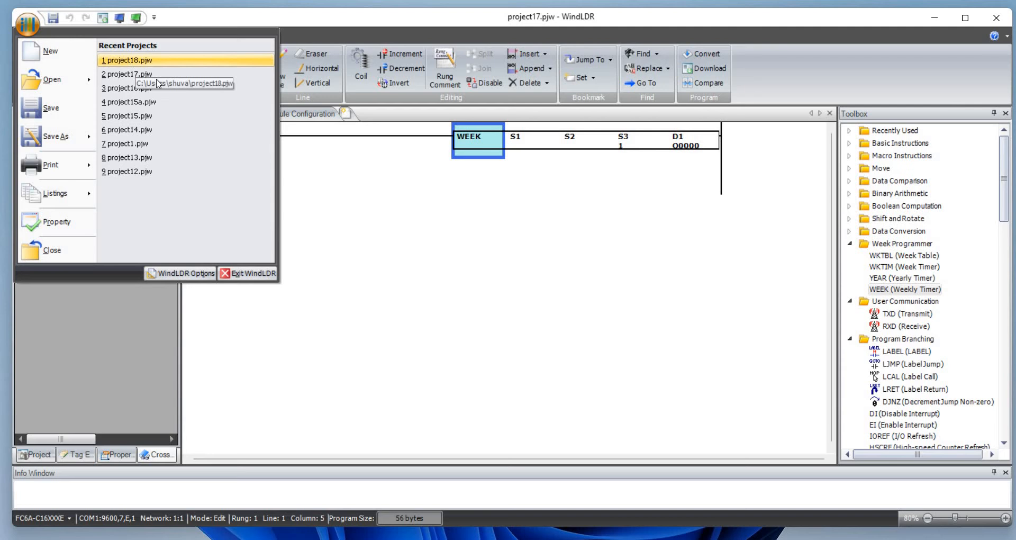
pyautogui.click(51, 250)
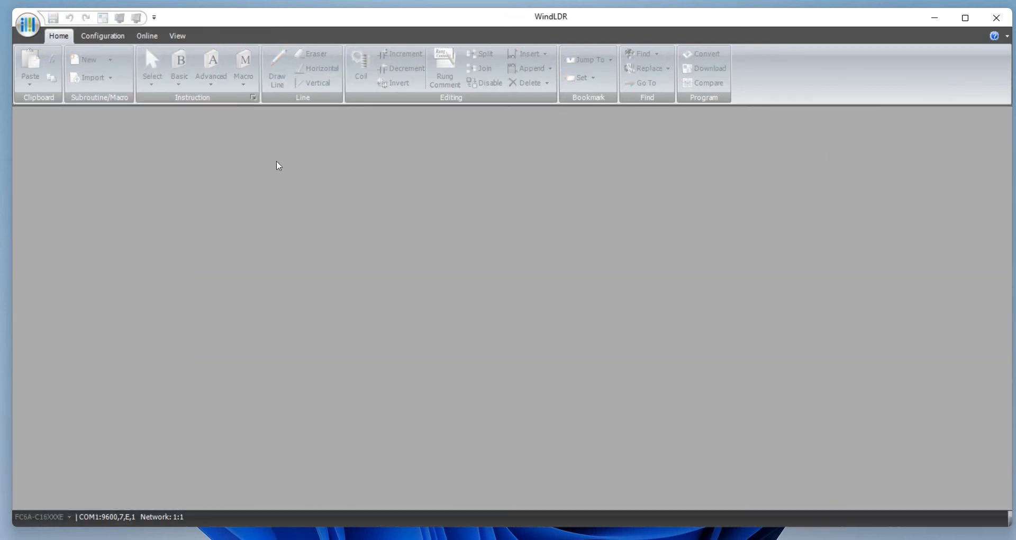
pyautogui.moveTo(293, 158)
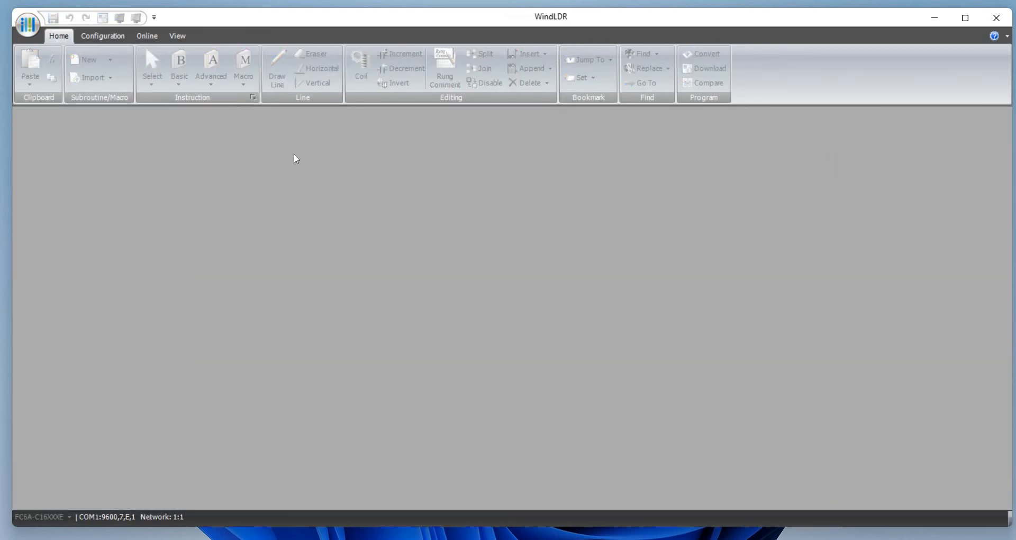
pyautogui.click(89, 59)
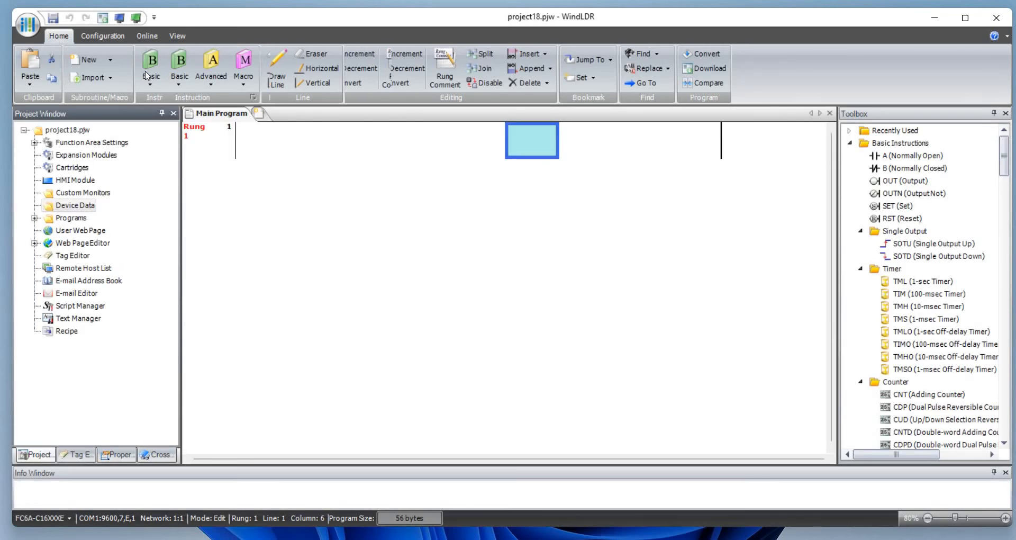
# Build rung 1 with a normally open contact I0000 driving output coil M0000.
pyautogui.click(179, 67)
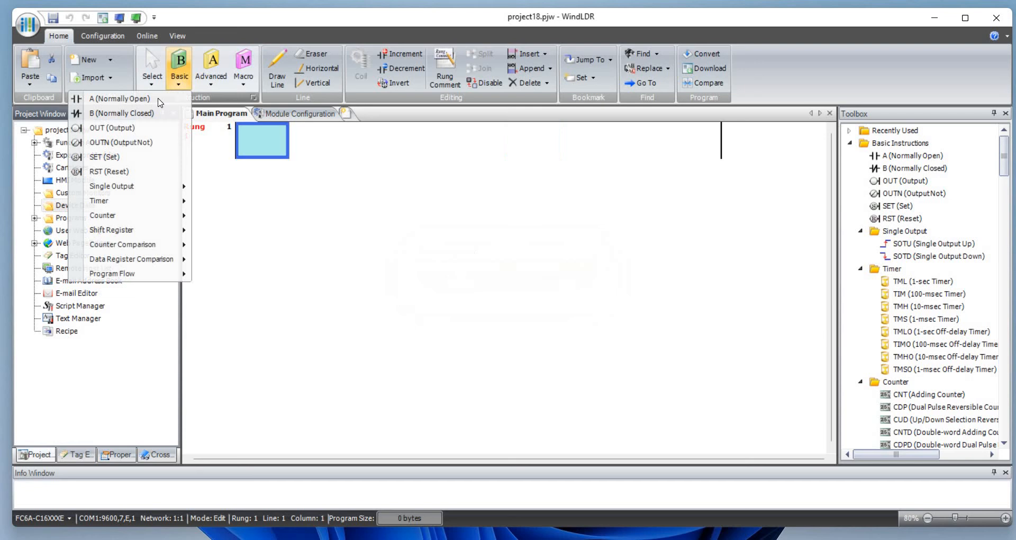
pyautogui.click(119, 99)
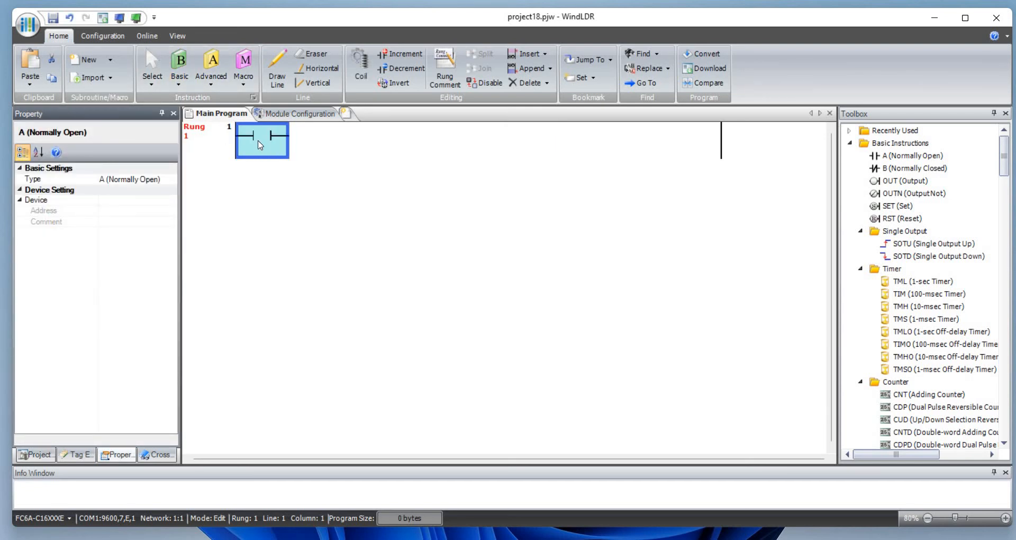
pyautogui.doubleClick(261, 138)
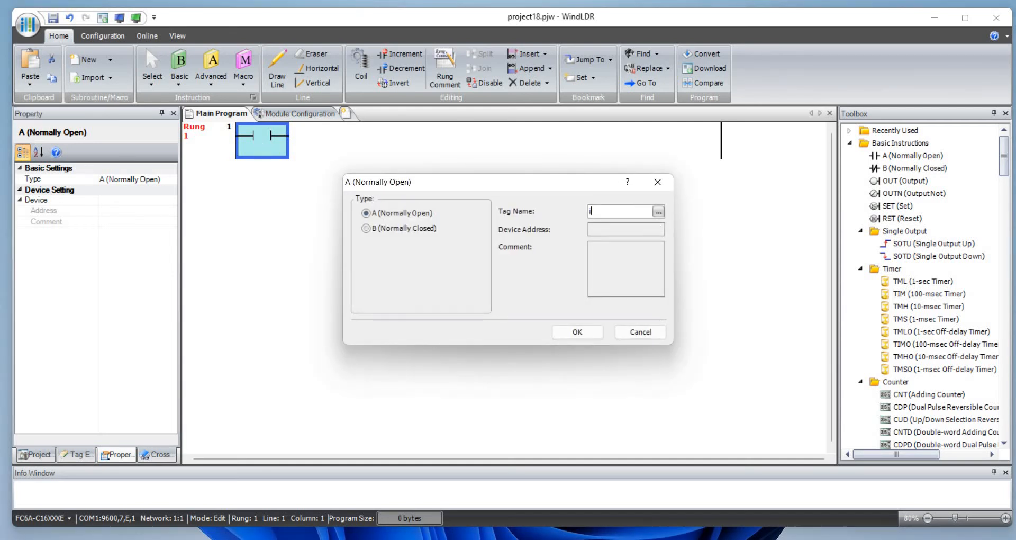
pyautogui.write('I0000')
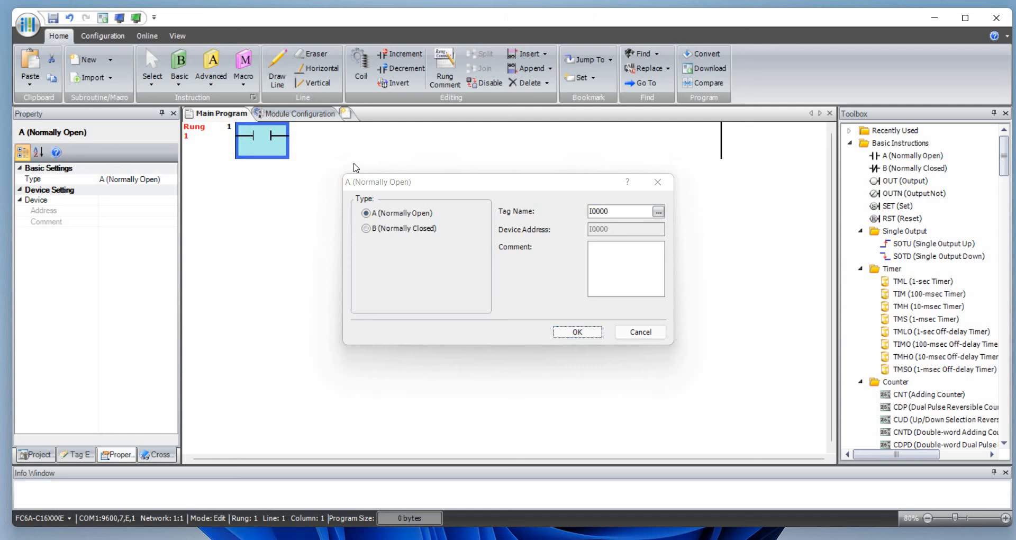
pyautogui.click(576, 332)
pyautogui.write('m')
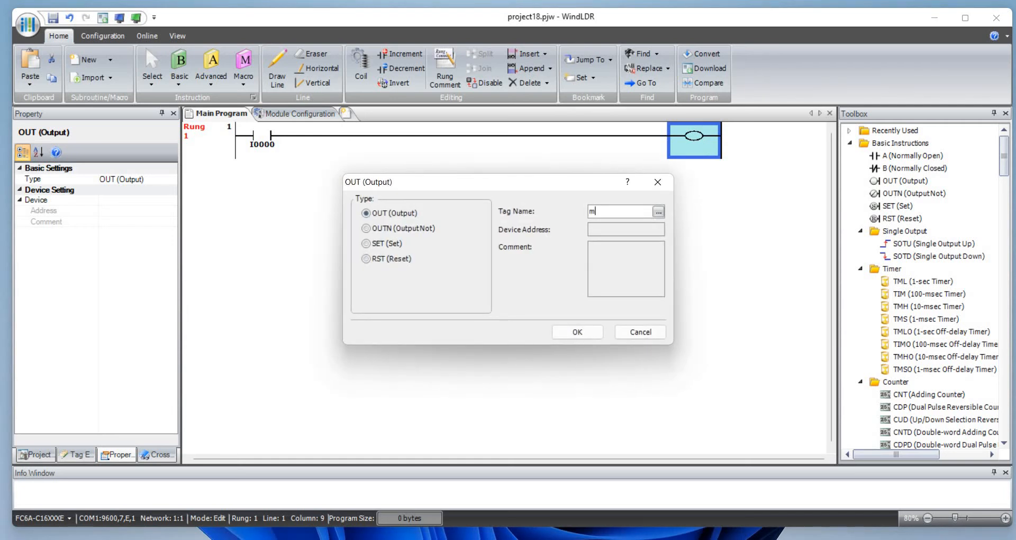
pyautogui.write('0')
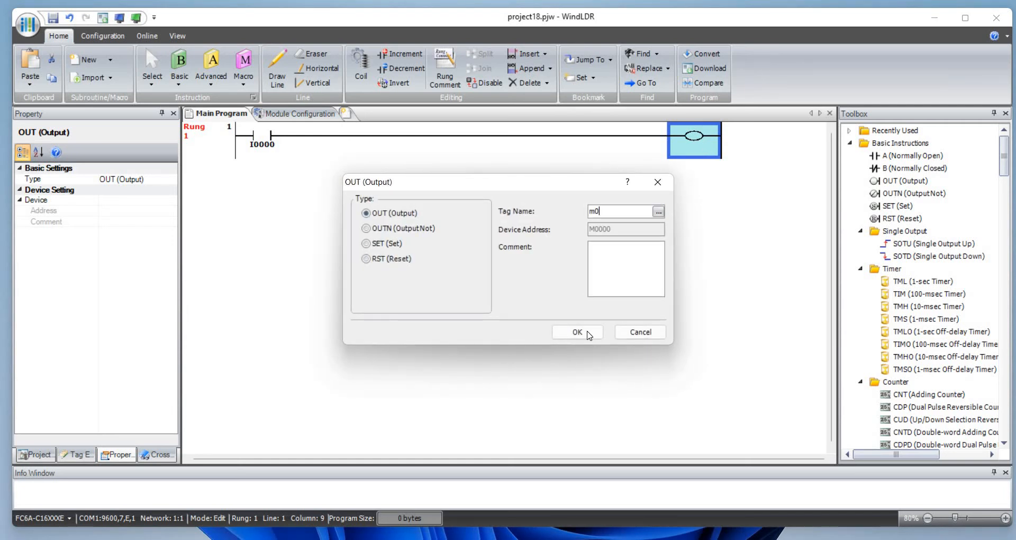
pyautogui.click(575, 331)
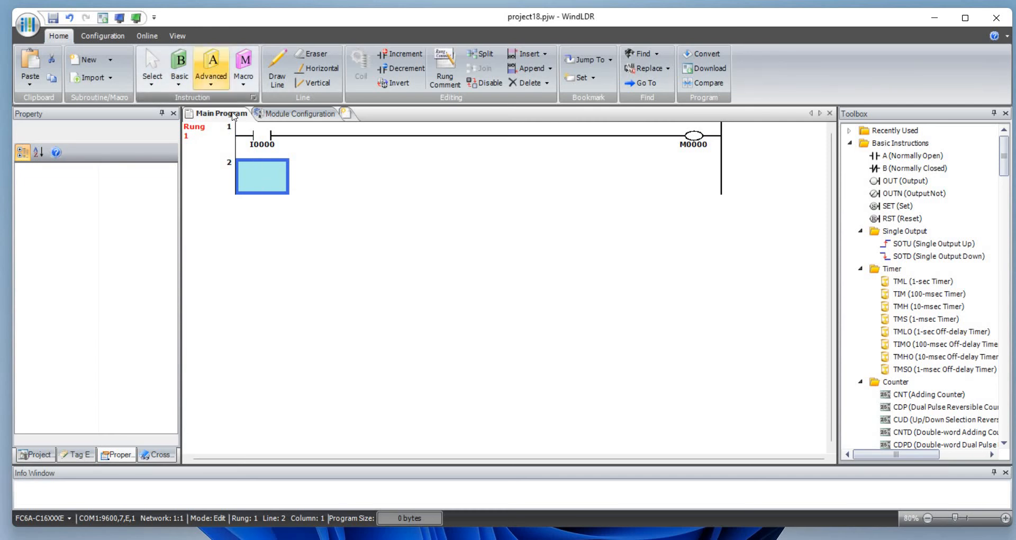
# Place a normally open contact I0001 on rung 2 and add a MOV instruction after it.
pyautogui.click(261, 138)
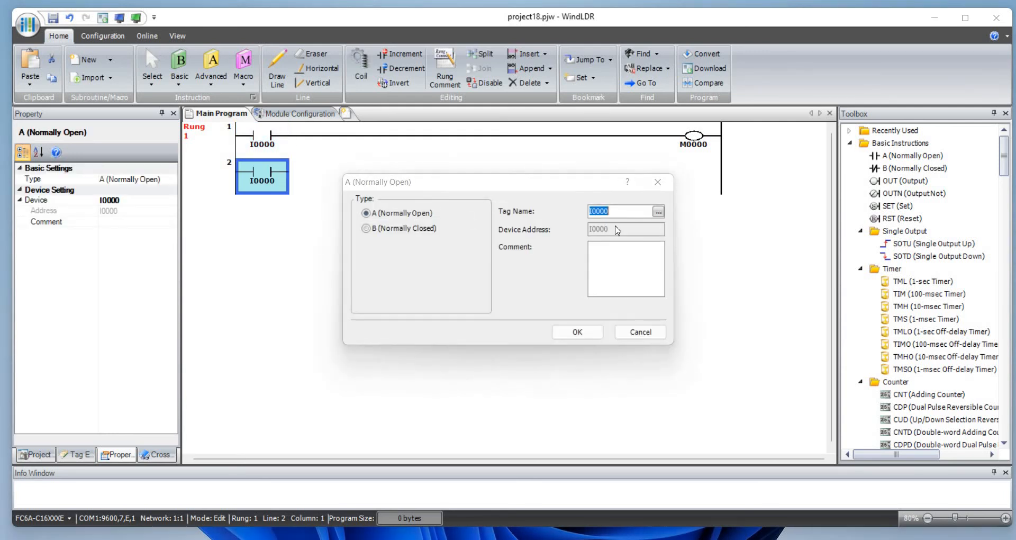
pyautogui.write('I0001')
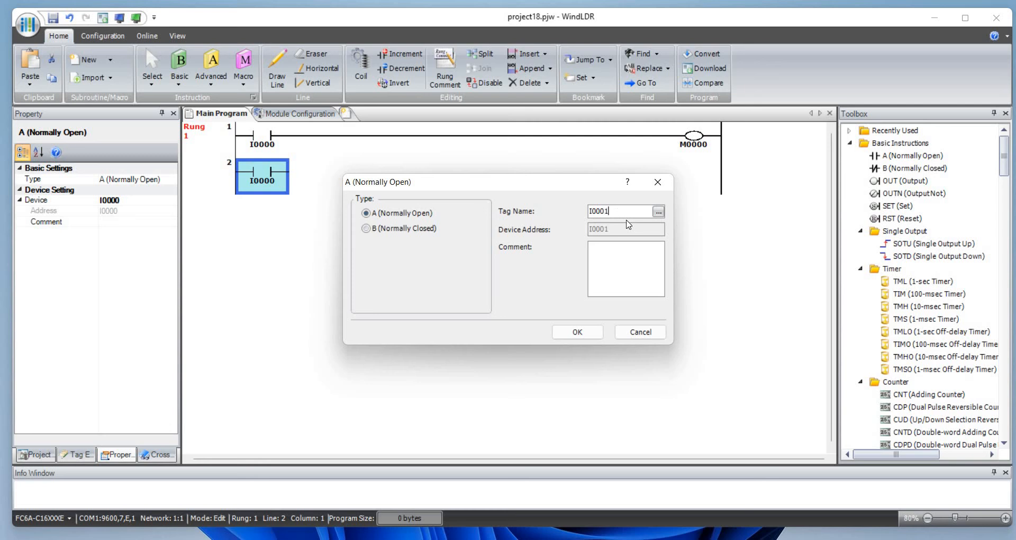
pyautogui.click(576, 332)
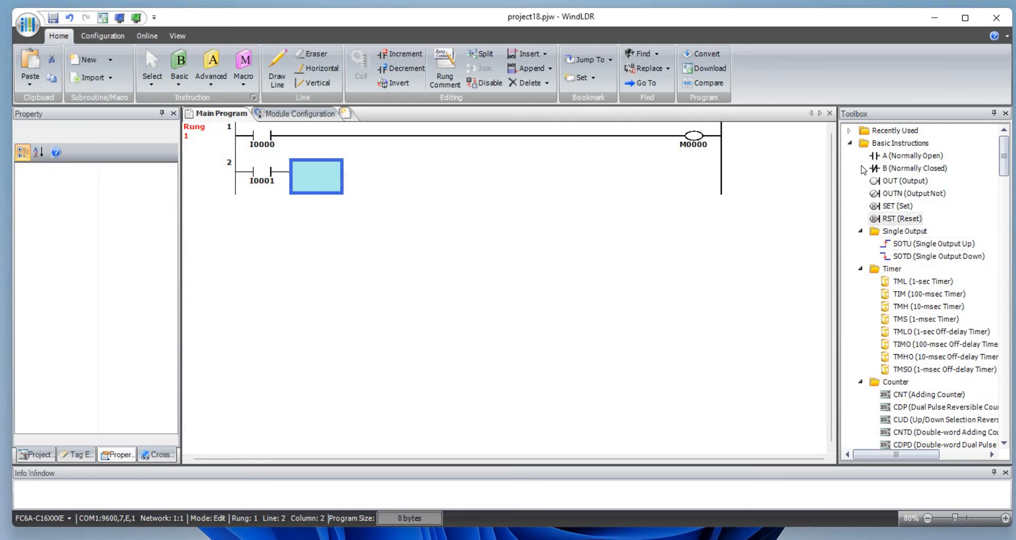
pyautogui.click(849, 143)
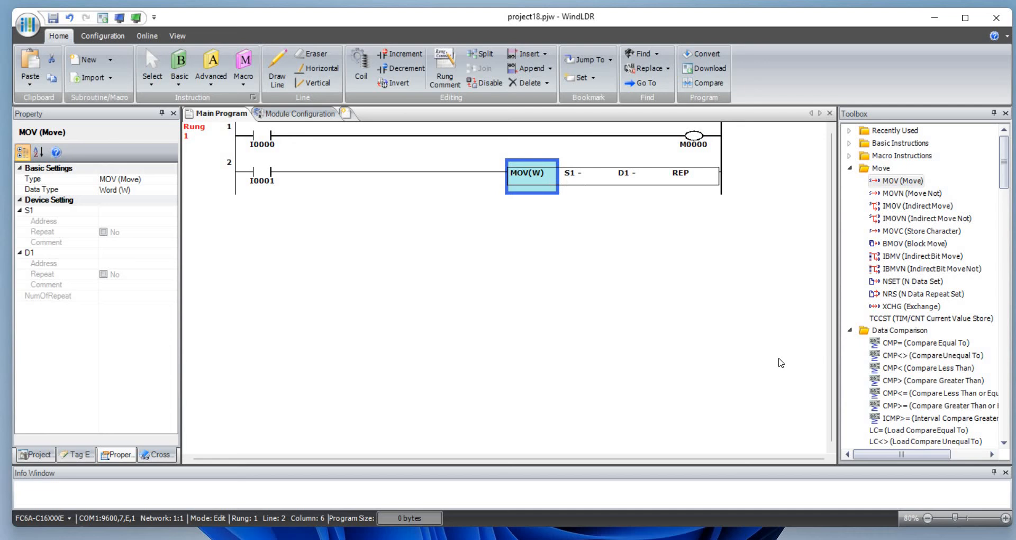
pyautogui.moveTo(590, 178)
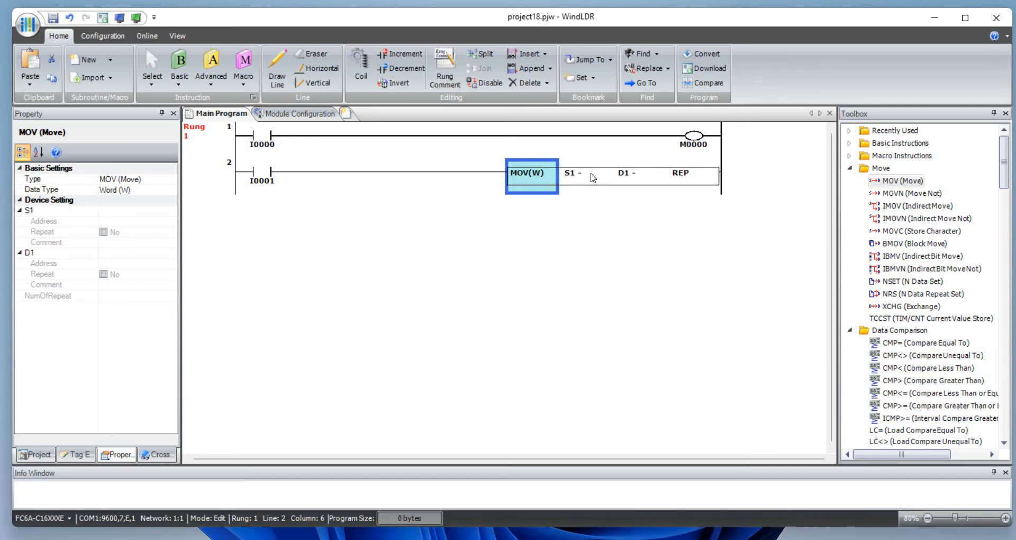
# Set the MOV to move constant 2154 into data register D0000.
pyautogui.doubleClick(530, 172)
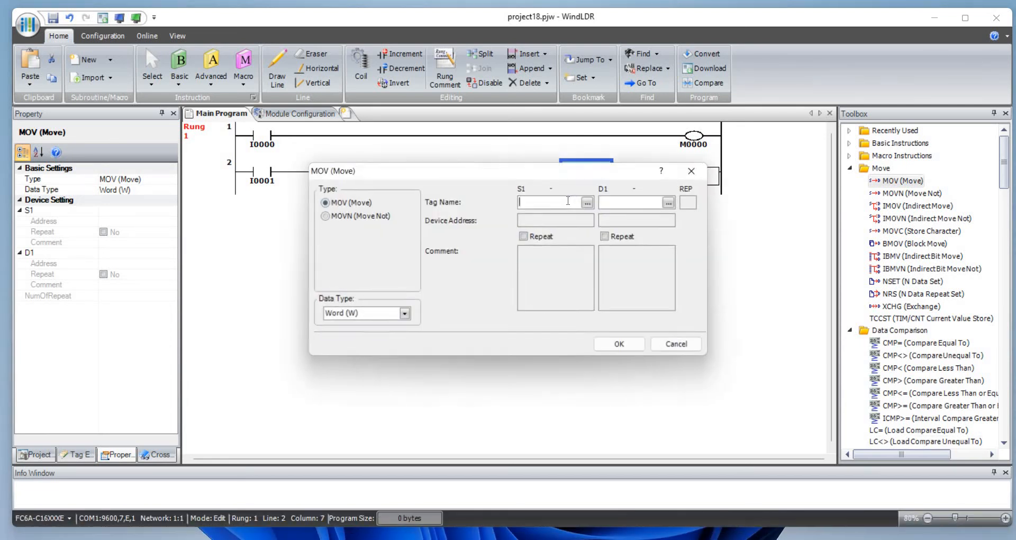
pyautogui.write('21')
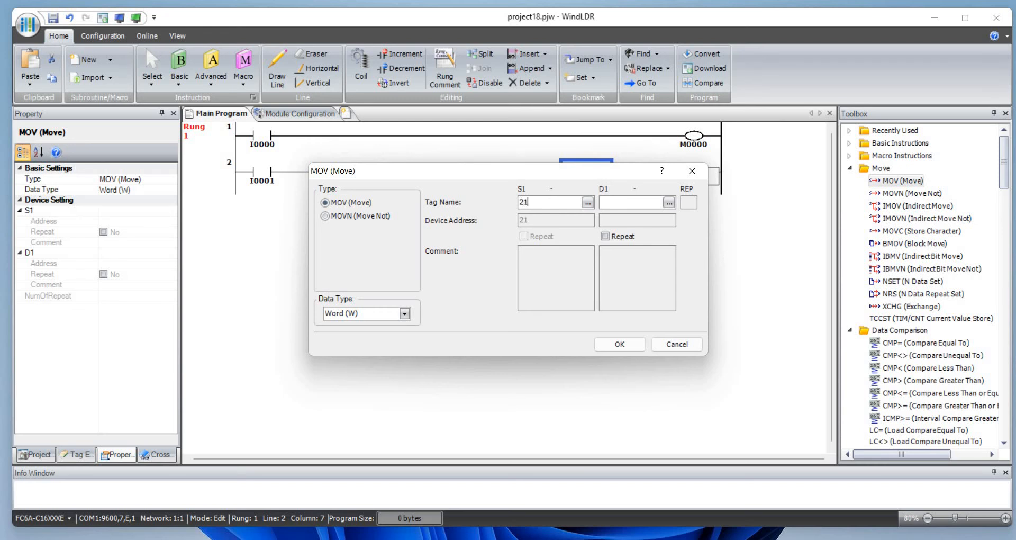
pyautogui.write('54')
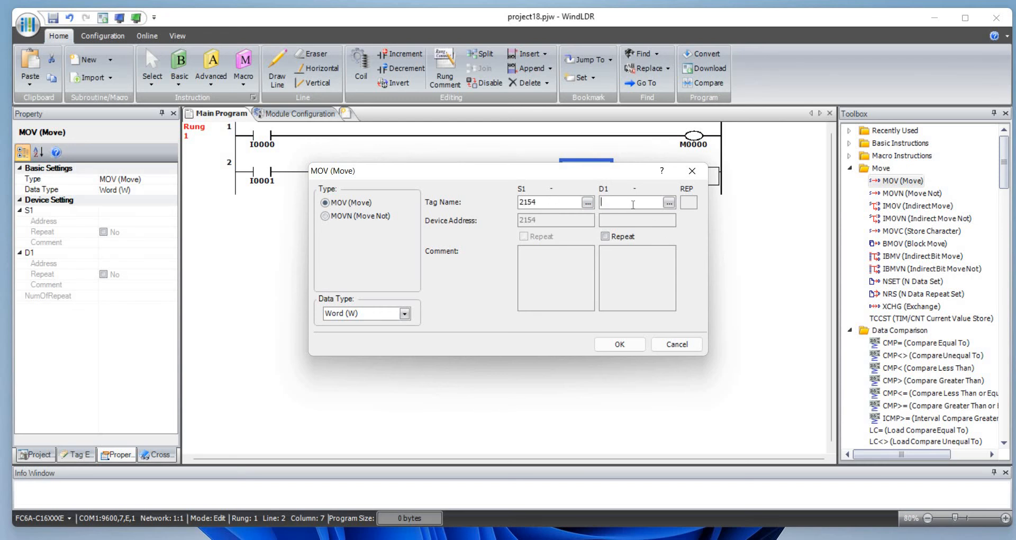
pyautogui.write('d0')
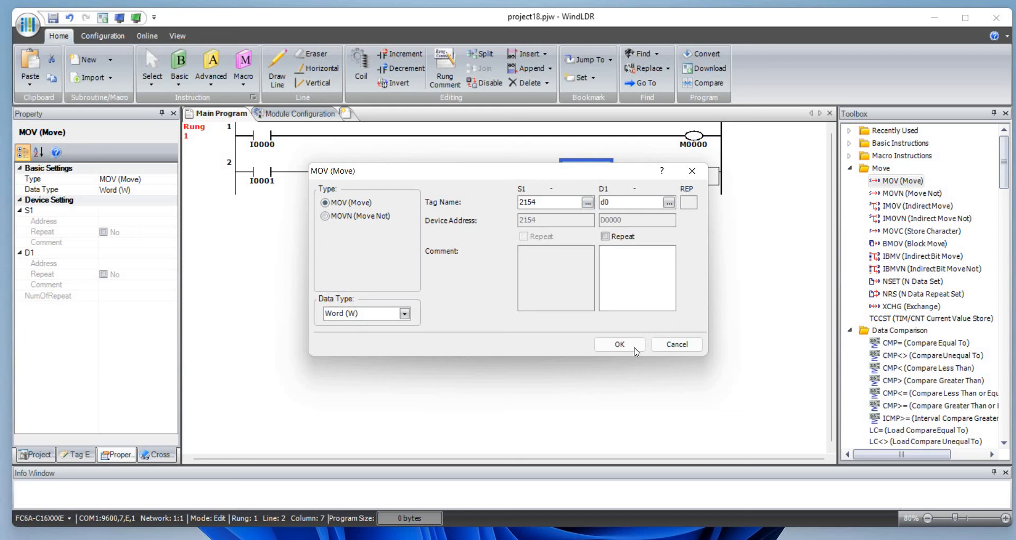
pyautogui.click(617, 344)
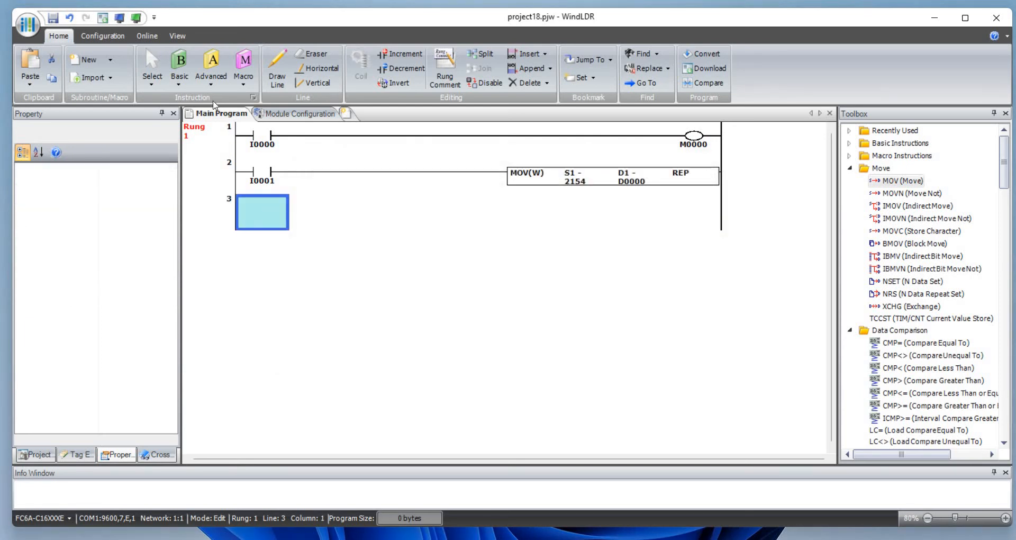
# Place a normally open contact M8125 (in-operation) on rung 3.
pyautogui.click(179, 62)
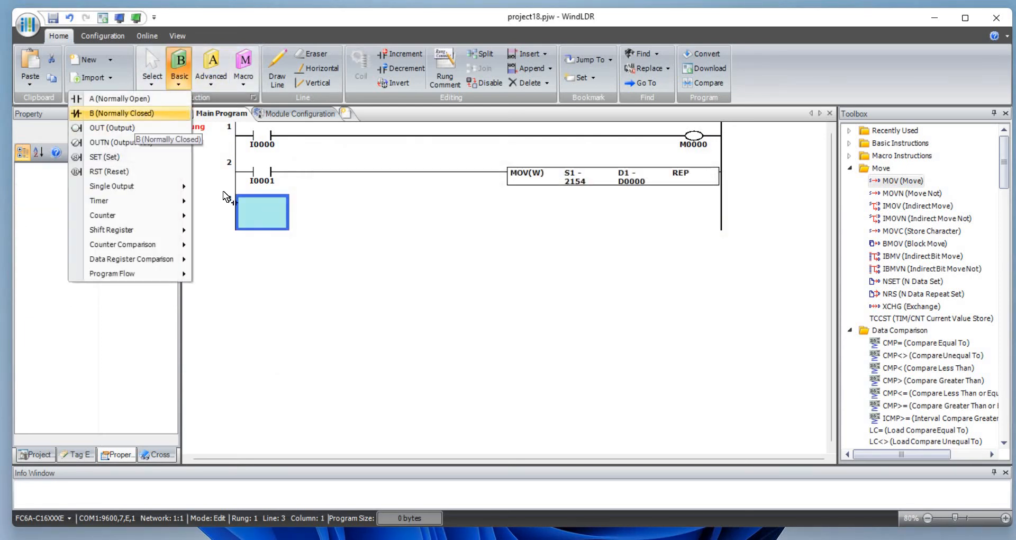
pyautogui.click(119, 99)
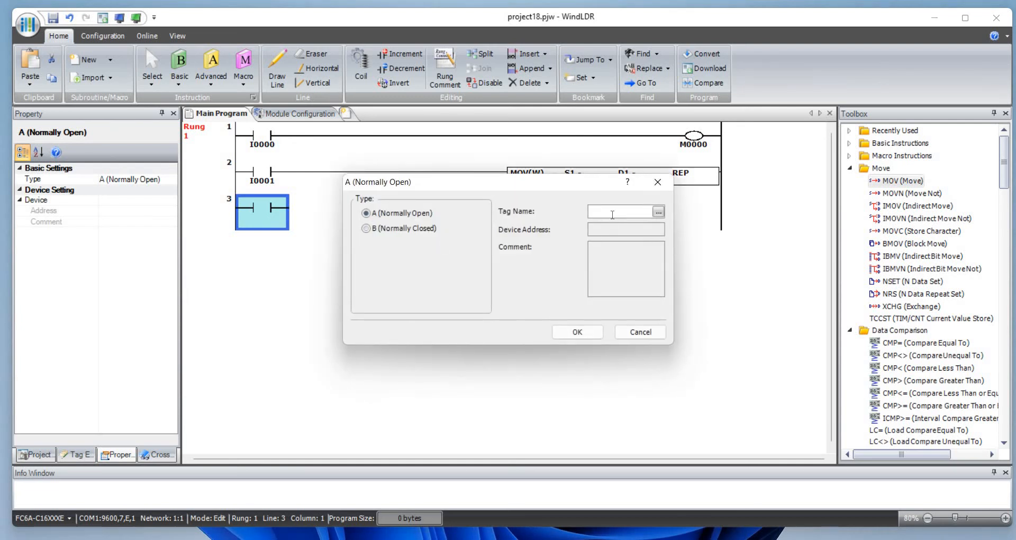
pyautogui.write('m')
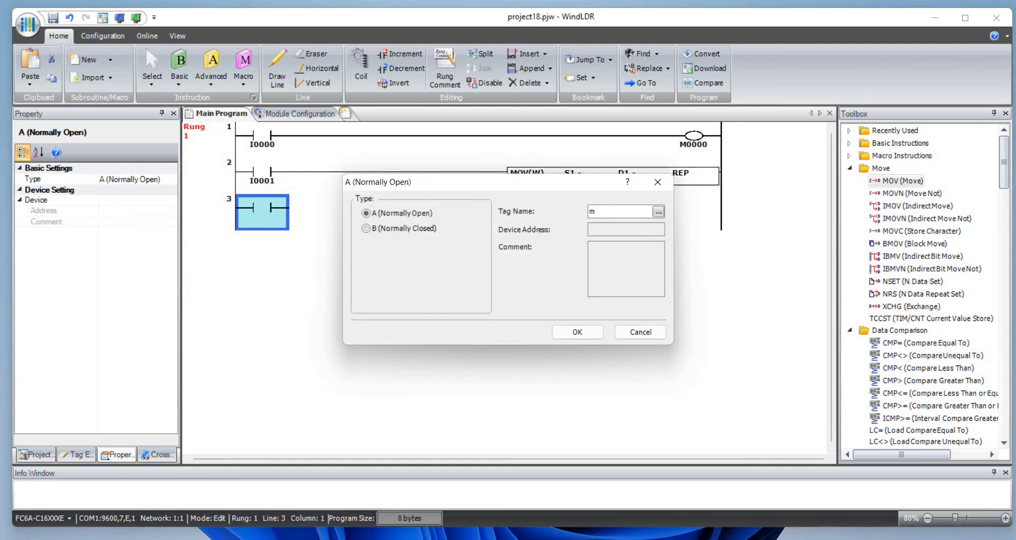
pyautogui.write('8125')
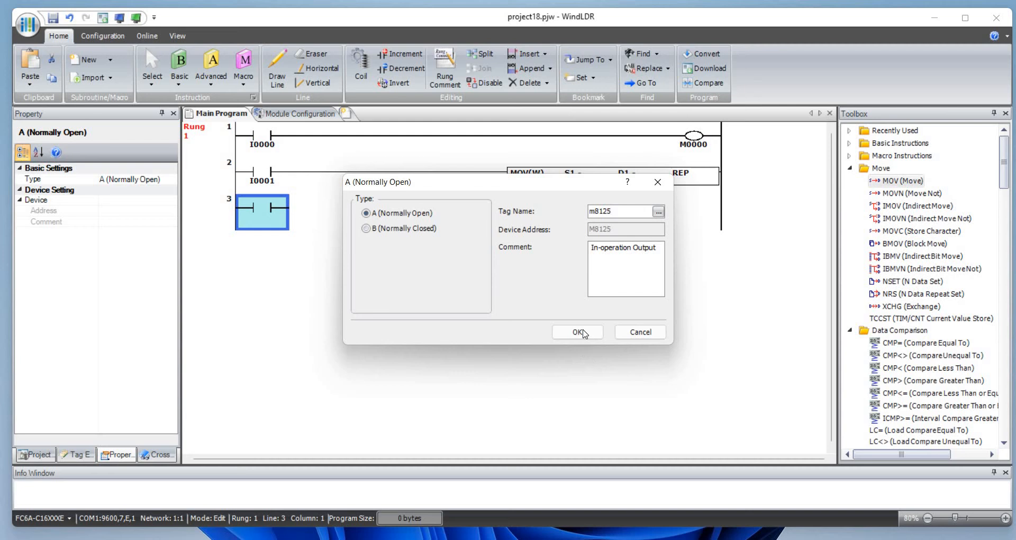
pyautogui.click(576, 331)
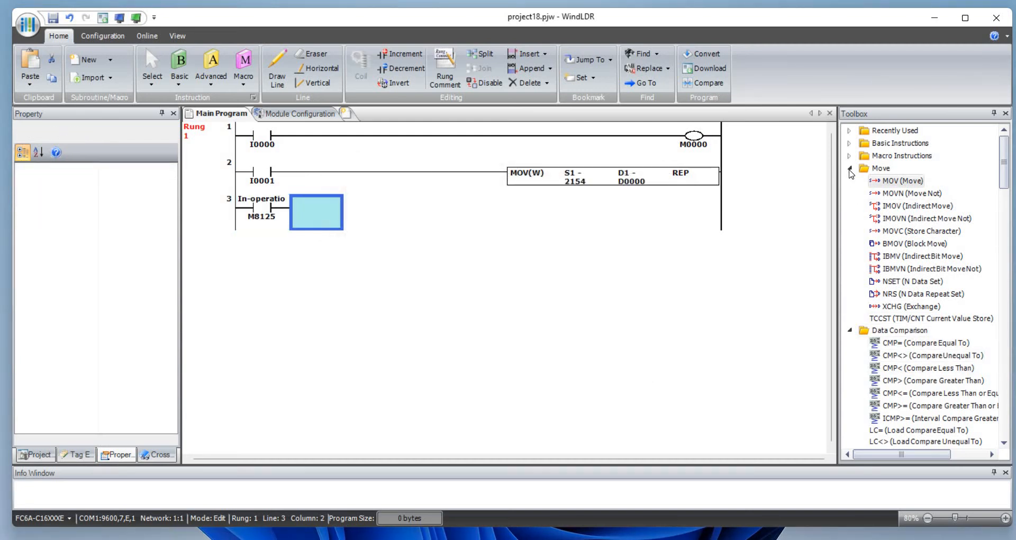
# Add a WEEK weekly timer after M8125 from the Week Programmer group and bring up its device settings.
pyautogui.click(849, 168)
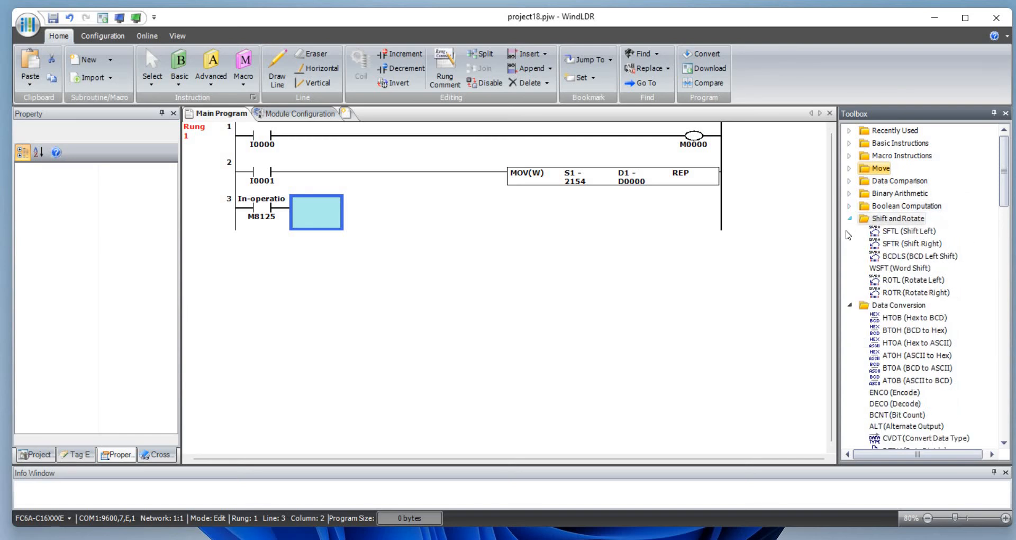
pyautogui.scroll(-3)
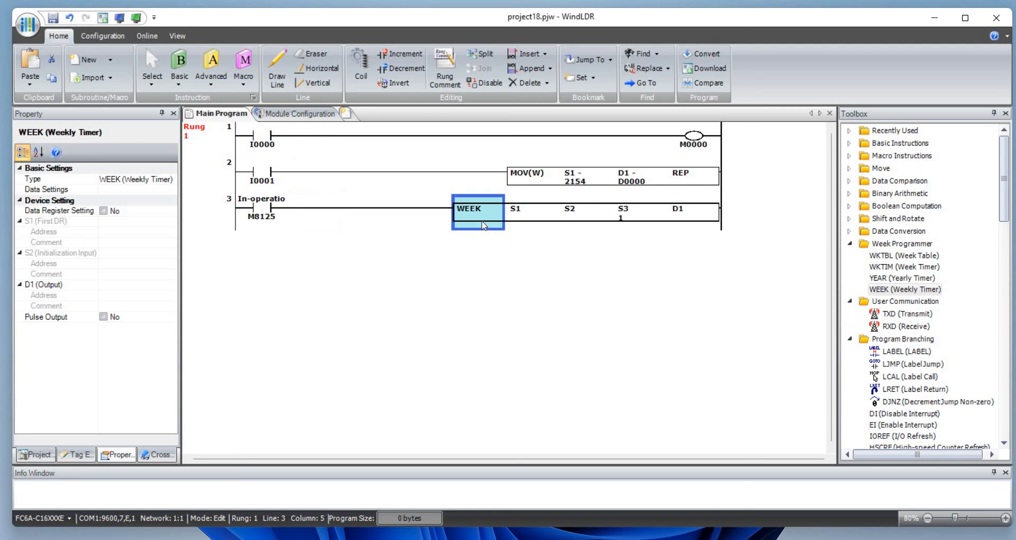
pyautogui.doubleClick(477, 211)
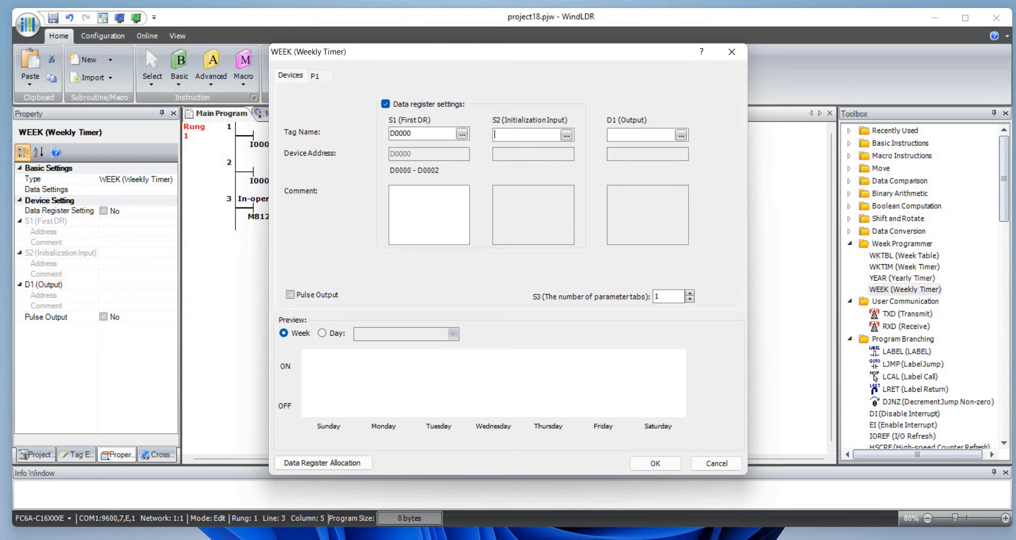
# Assign S2 M0000 and D1 Q0000 to the weekly timer and move to schedule P1.
pyautogui.write('m0')
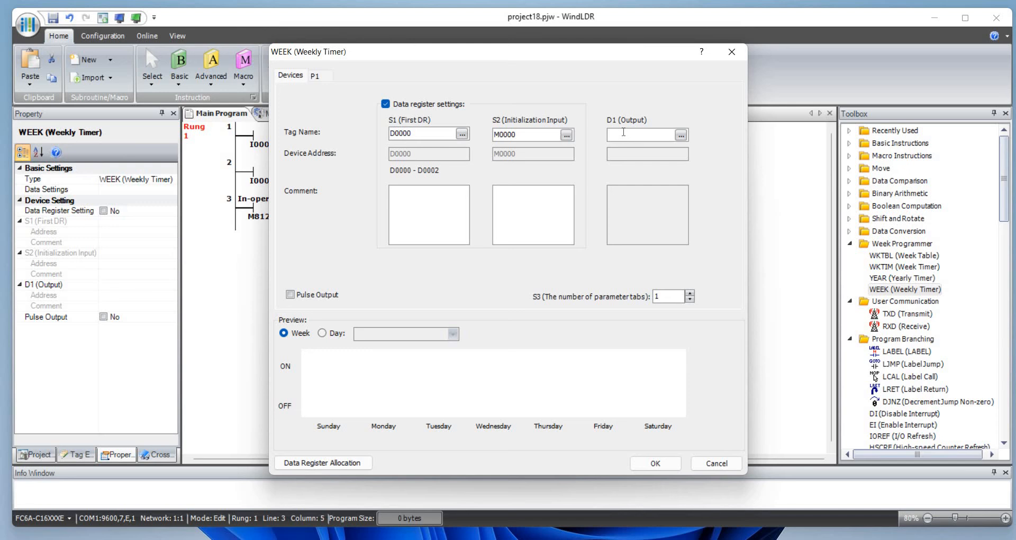
pyautogui.write('q0')
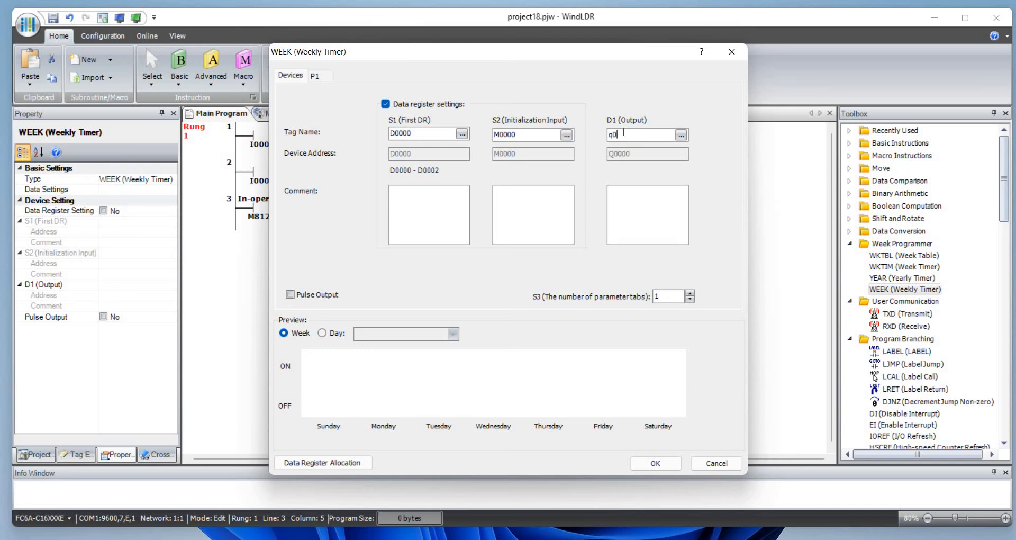
pyautogui.moveTo(639, 376)
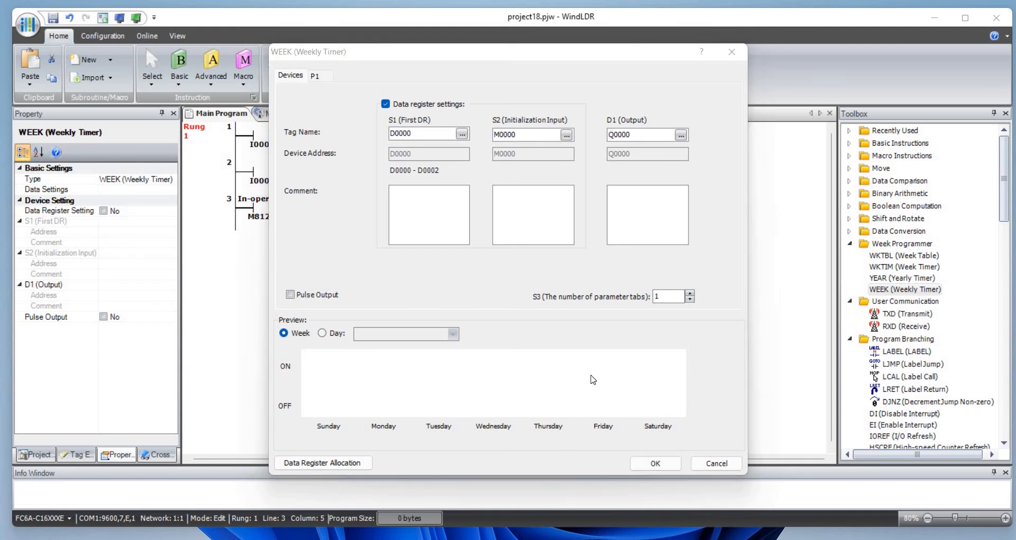
pyautogui.click(314, 75)
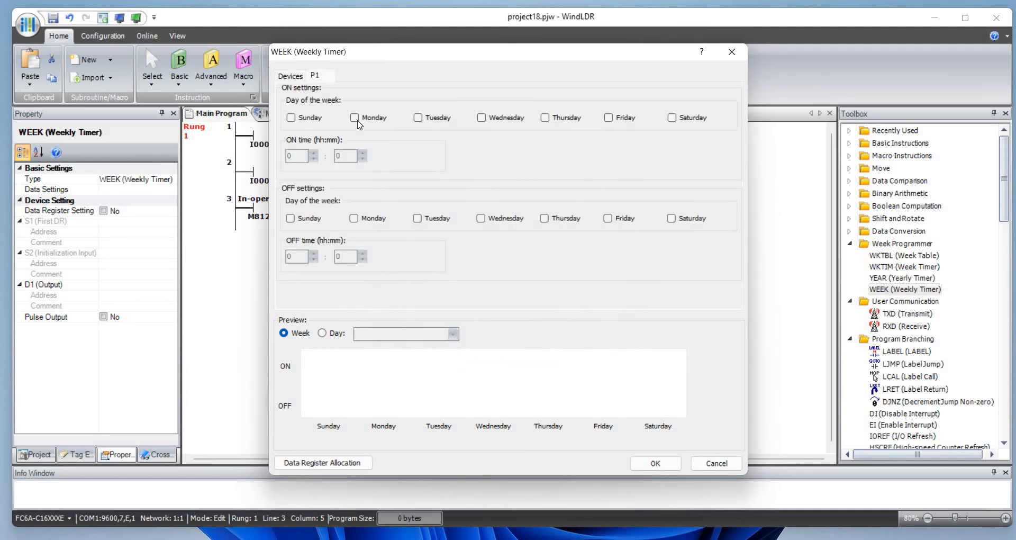
# Set schedule P1 to turn on Tuesday at 21:54 and off at 21:55.
pyautogui.click(417, 117)
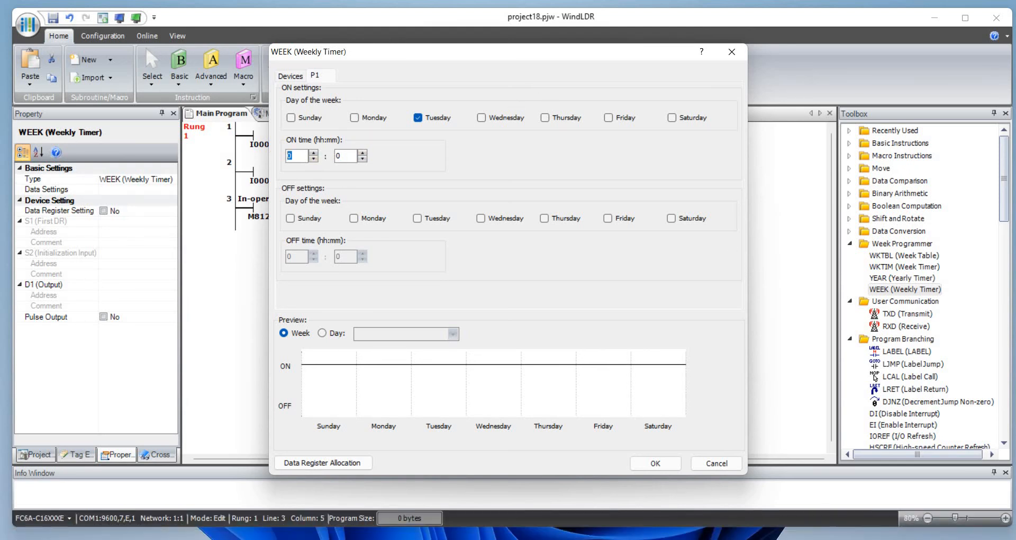
pyautogui.write('21')
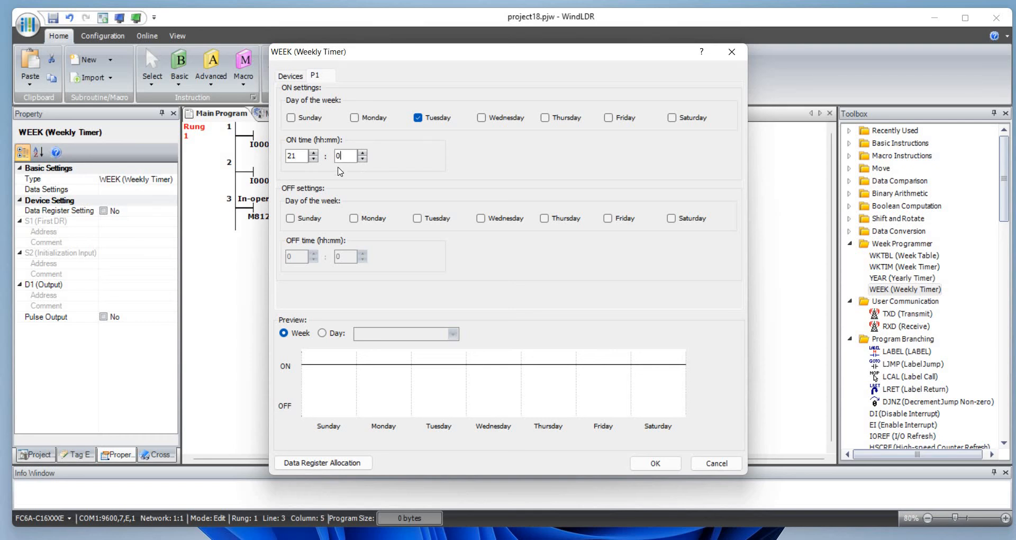
pyautogui.write('53')
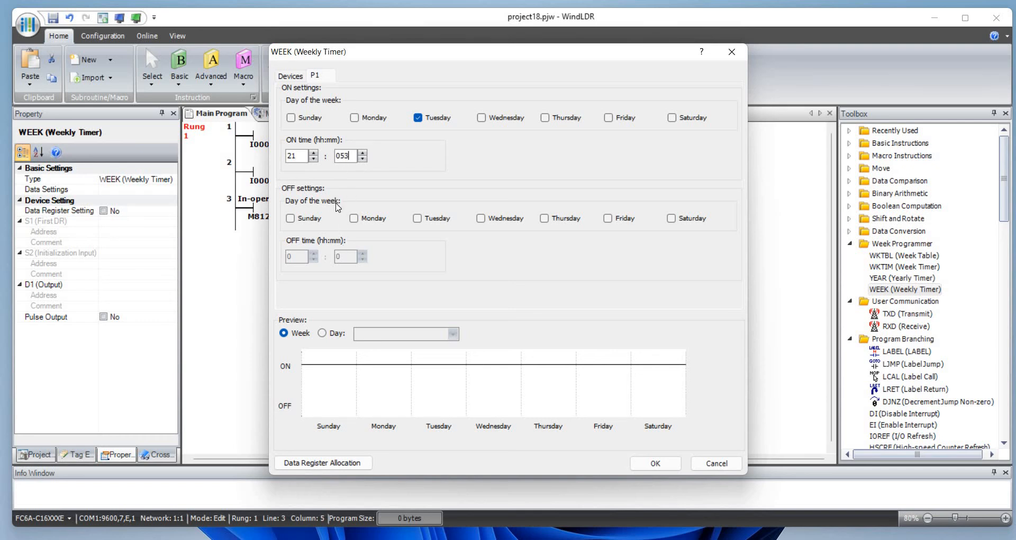
pyautogui.click(480, 218)
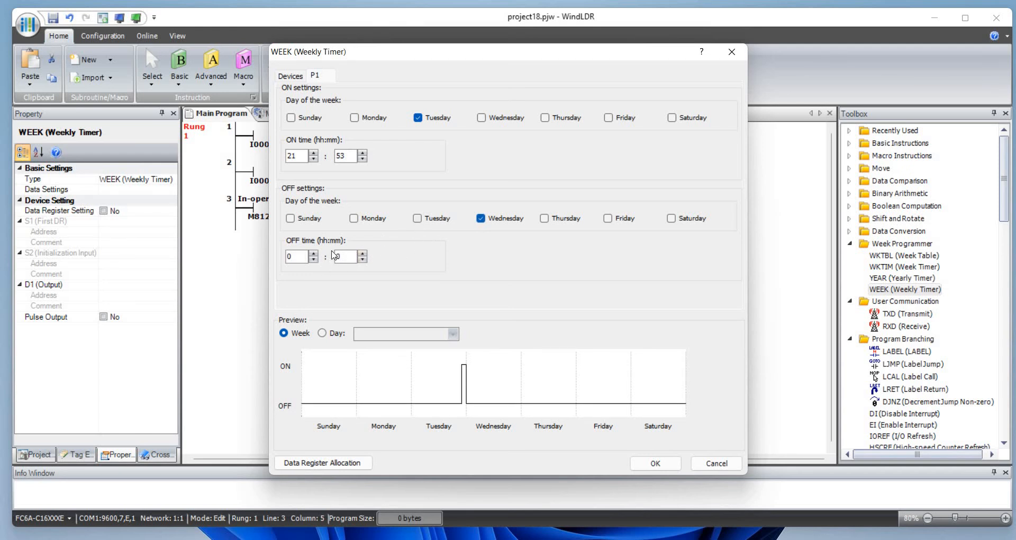
pyautogui.click(417, 218)
pyautogui.write('21')
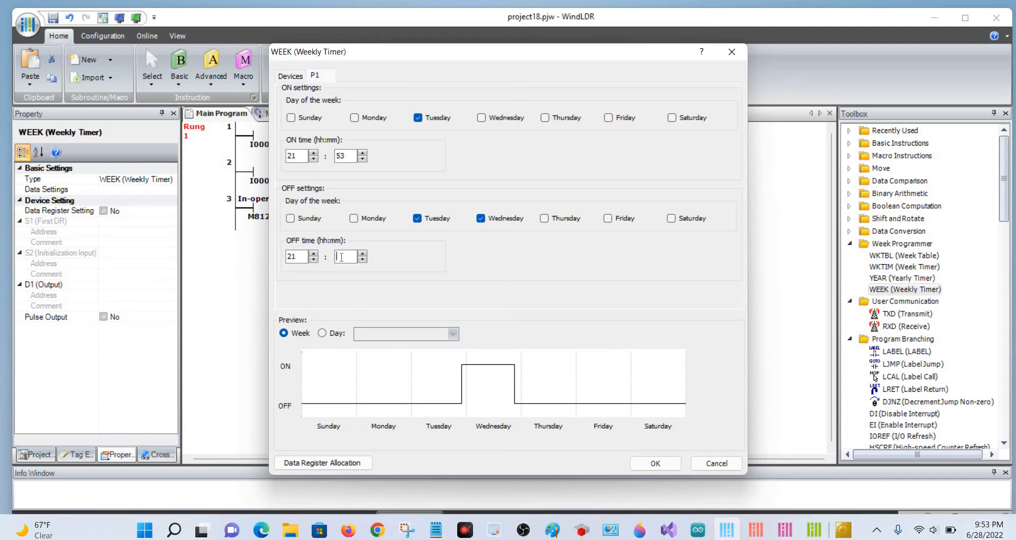
pyautogui.write('55')
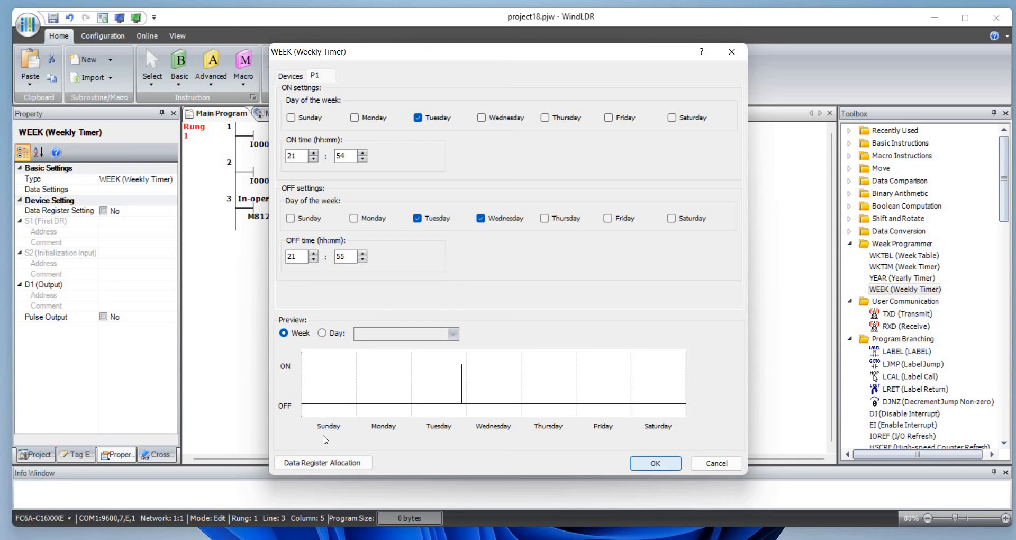
# Review the timer's data register allocation, confirm the WEEK settings and run the ladder in simulation.
pyautogui.click(321, 463)
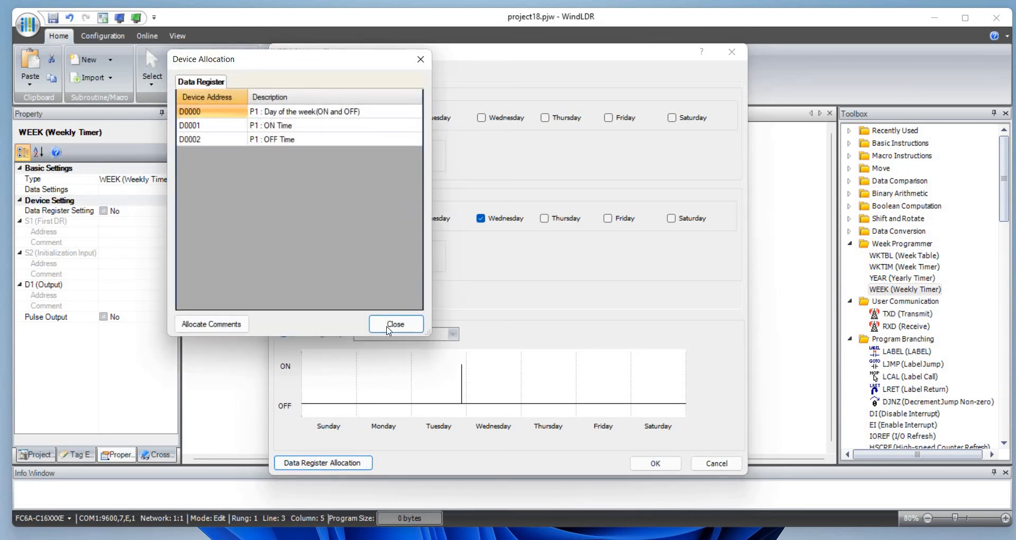
pyautogui.click(394, 324)
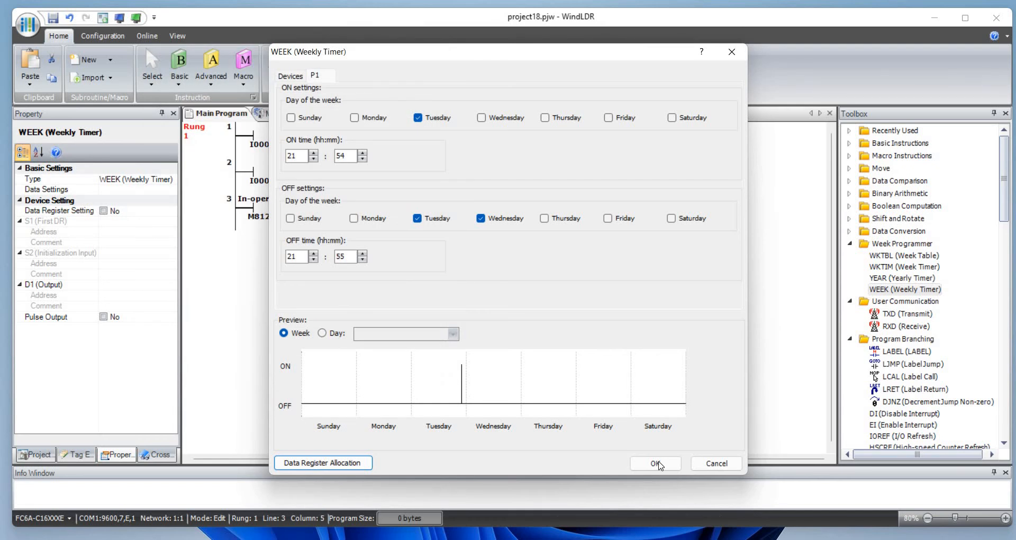
pyautogui.click(655, 463)
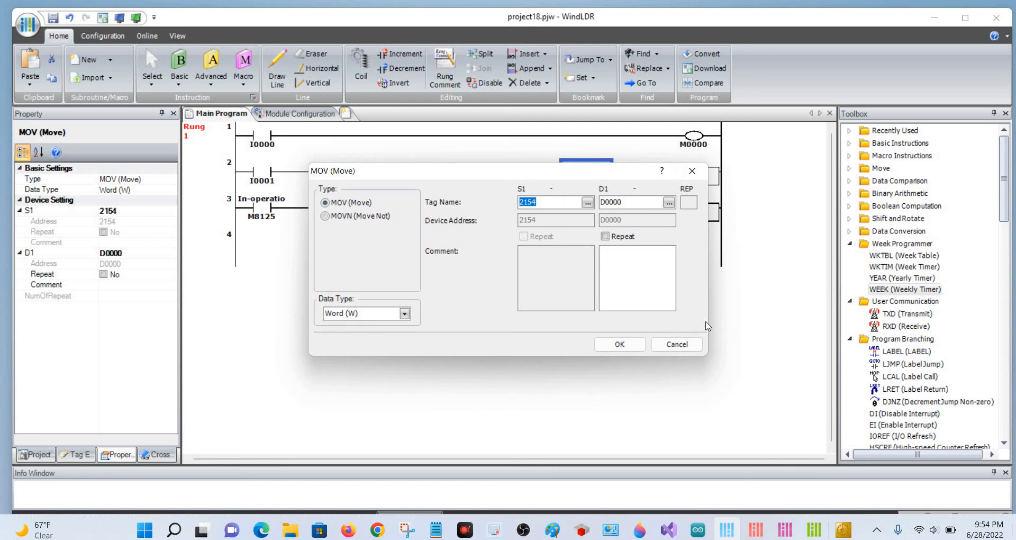
pyautogui.click(618, 344)
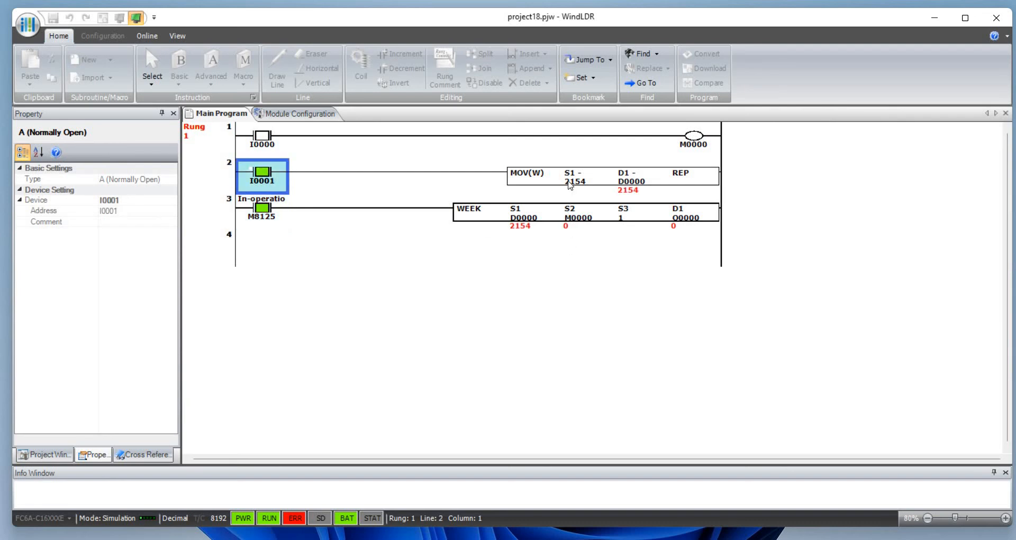
pyautogui.moveTo(558, 202)
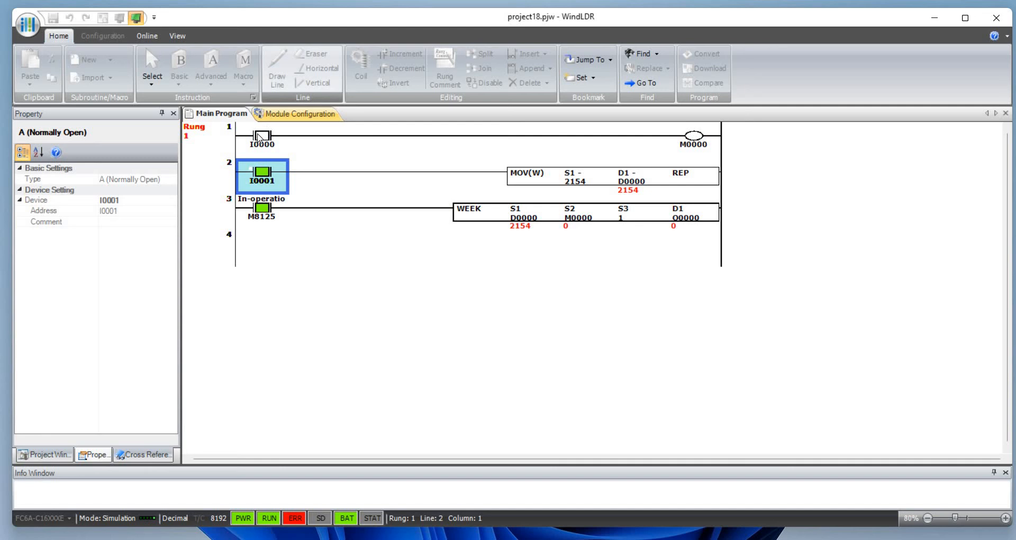
# Switch on I0000 so M0000 energizes and D0000 updates to 1036.
pyautogui.click(262, 136)
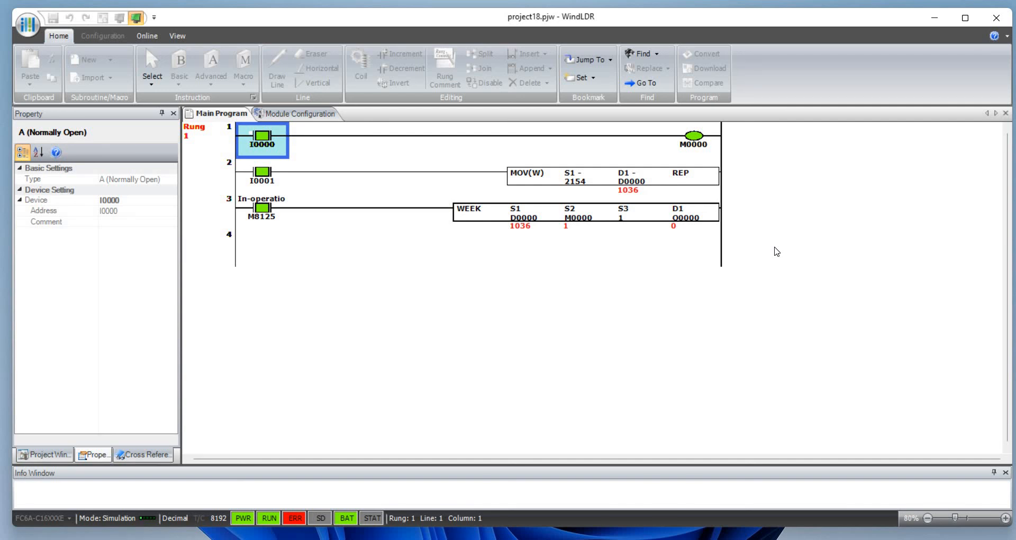
pyautogui.moveTo(753, 221)
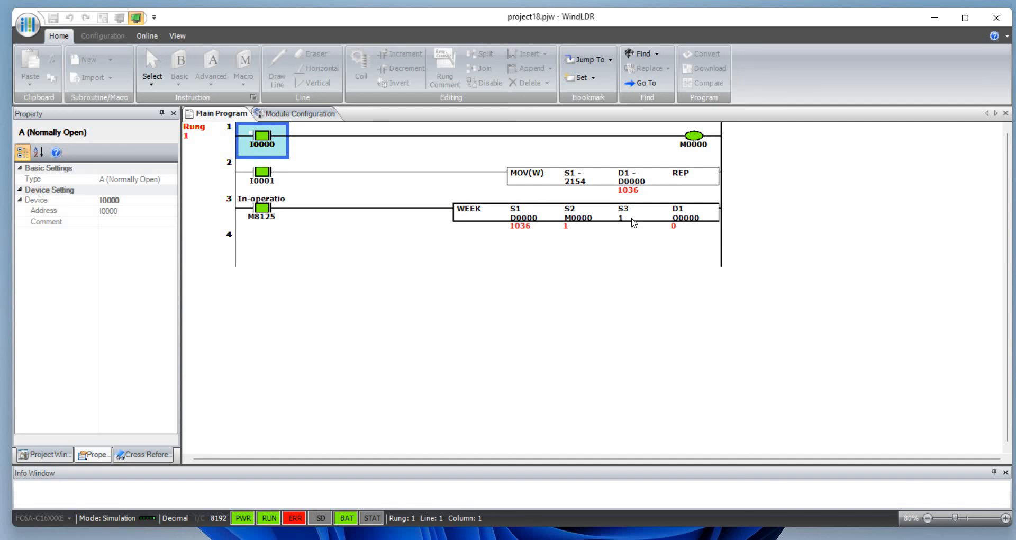
pyautogui.moveTo(603, 218)
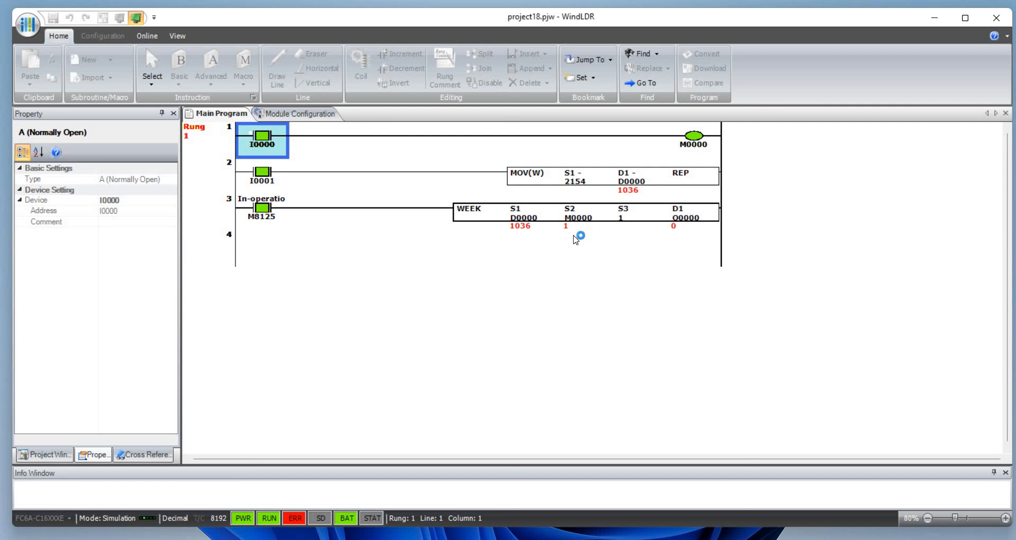
pyautogui.moveTo(379, 249)
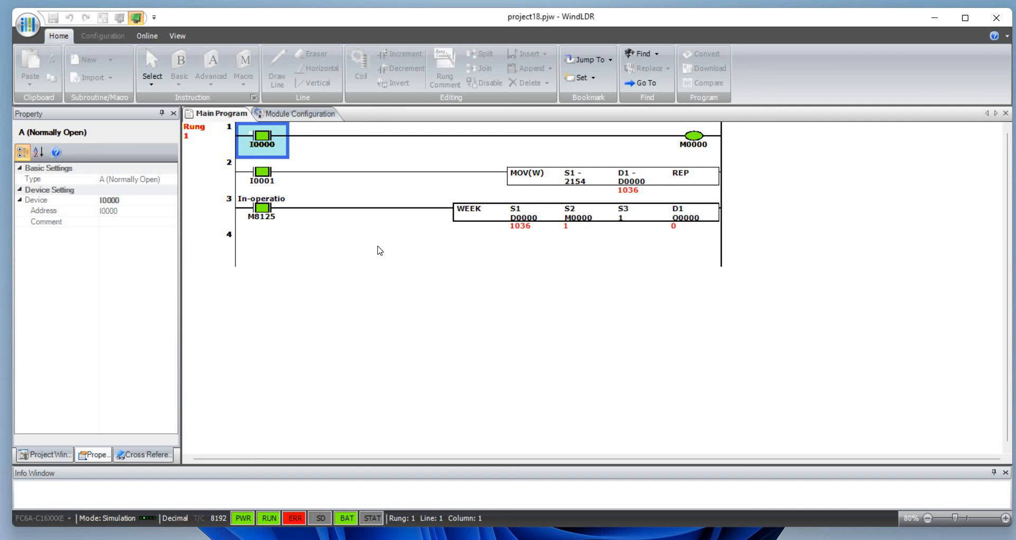
pyautogui.moveTo(635, 241)
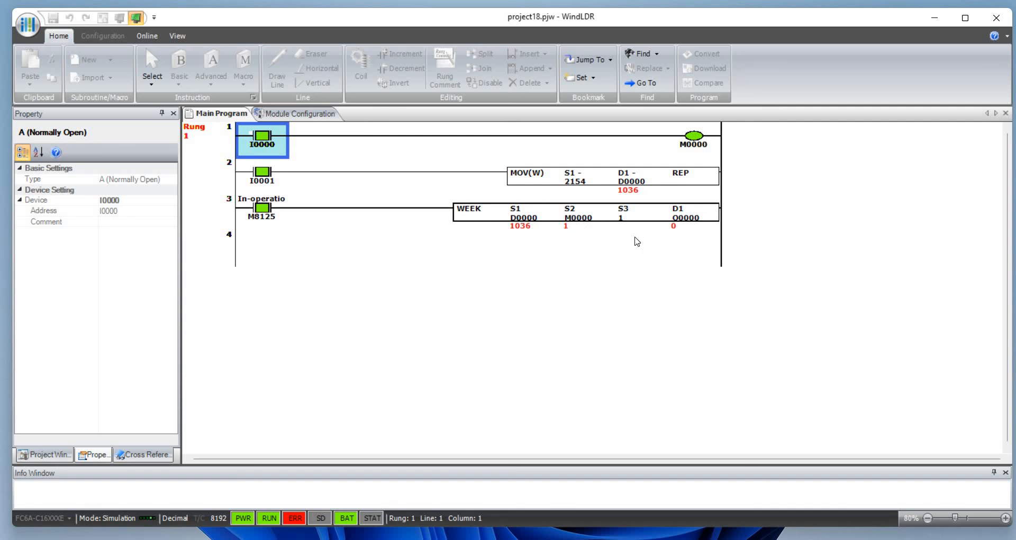
pyautogui.moveTo(437, 233)
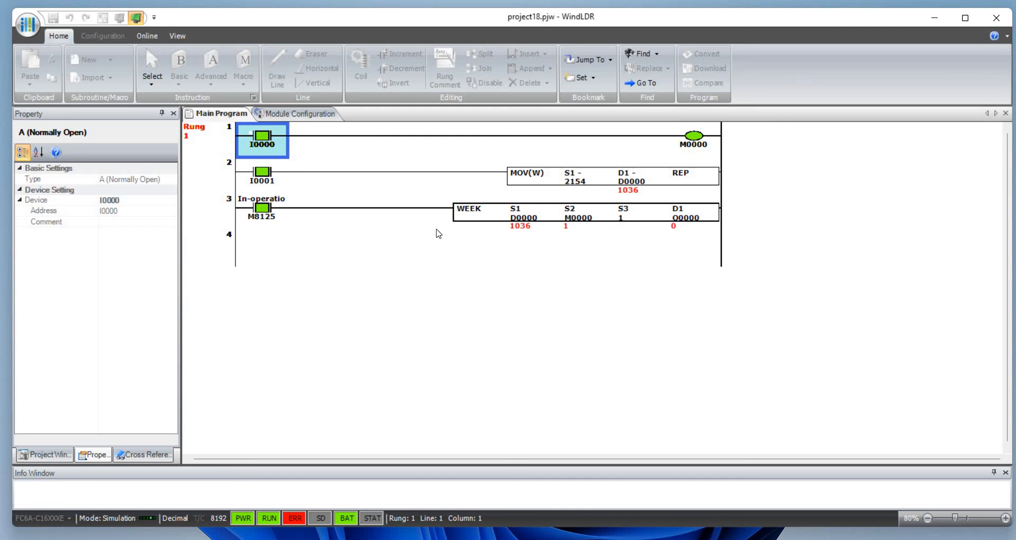
pyautogui.moveTo(473, 223)
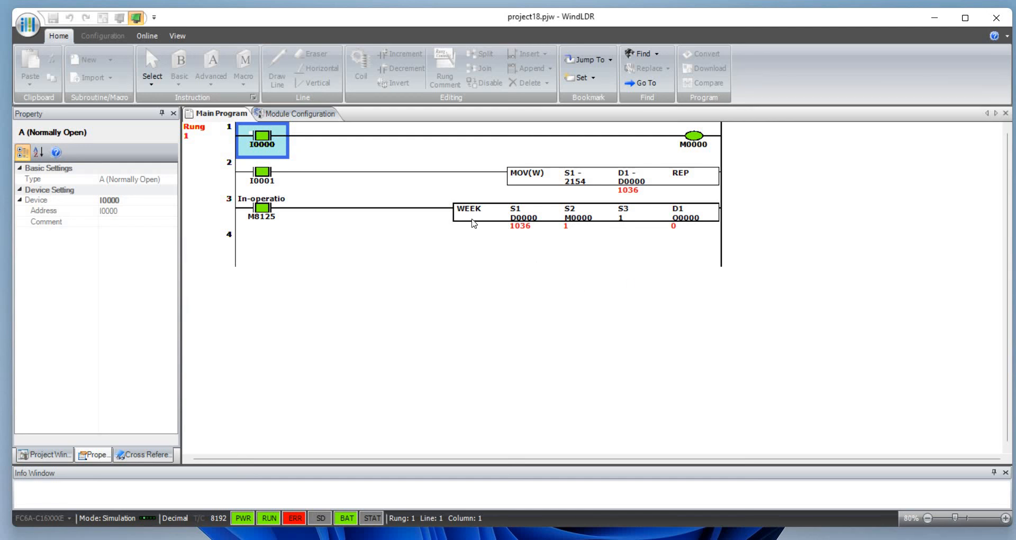
pyautogui.moveTo(525, 224)
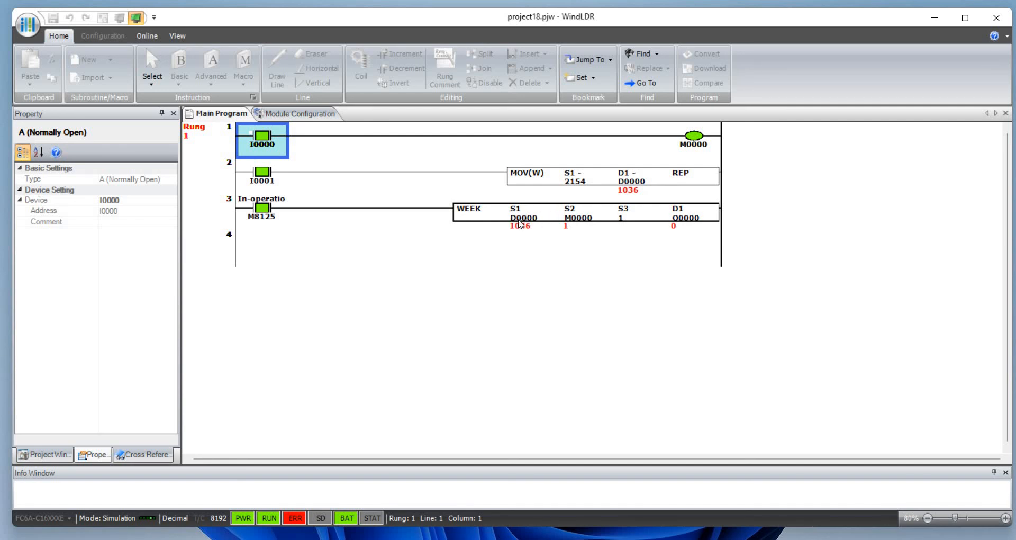
pyautogui.moveTo(576, 229)
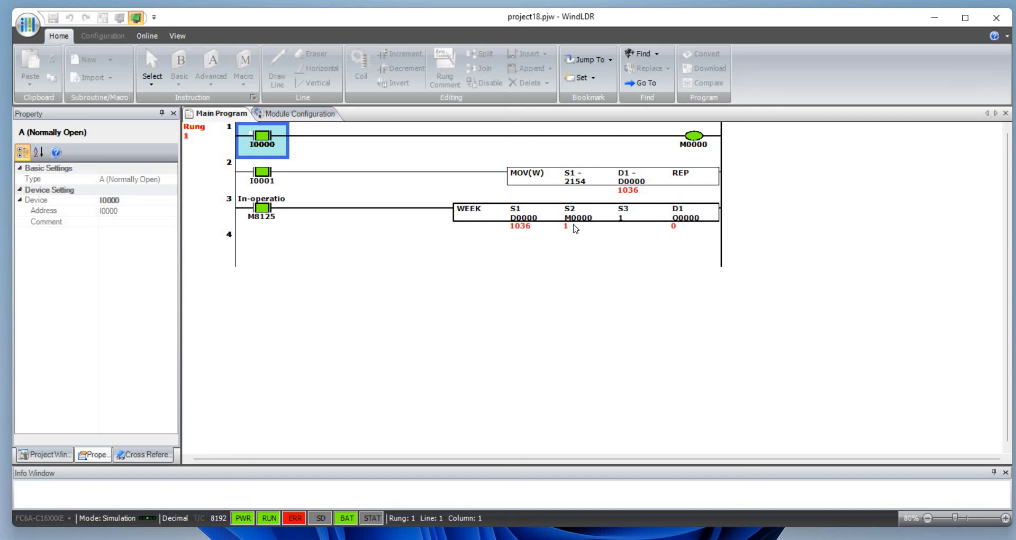
pyautogui.moveTo(432, 146)
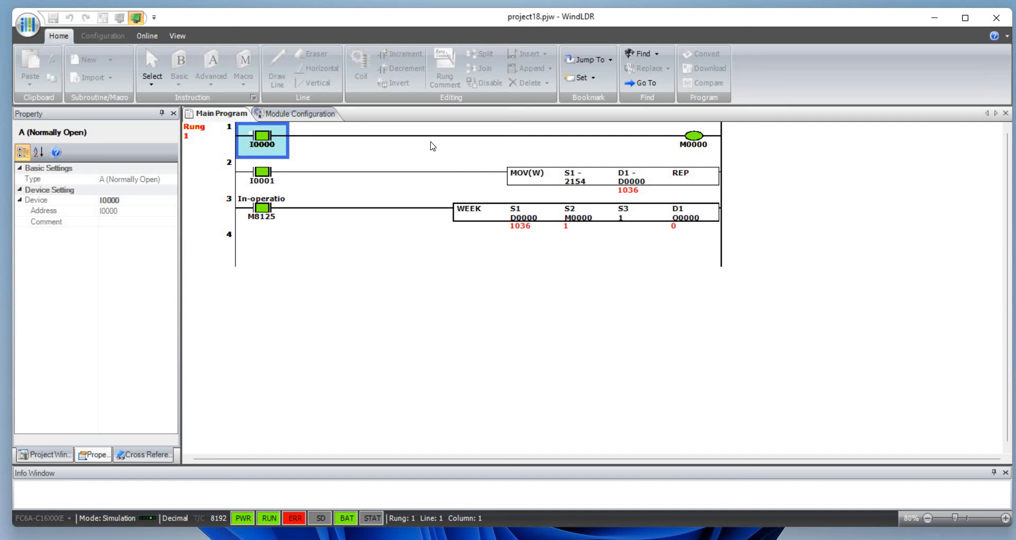
pyautogui.moveTo(134, 16)
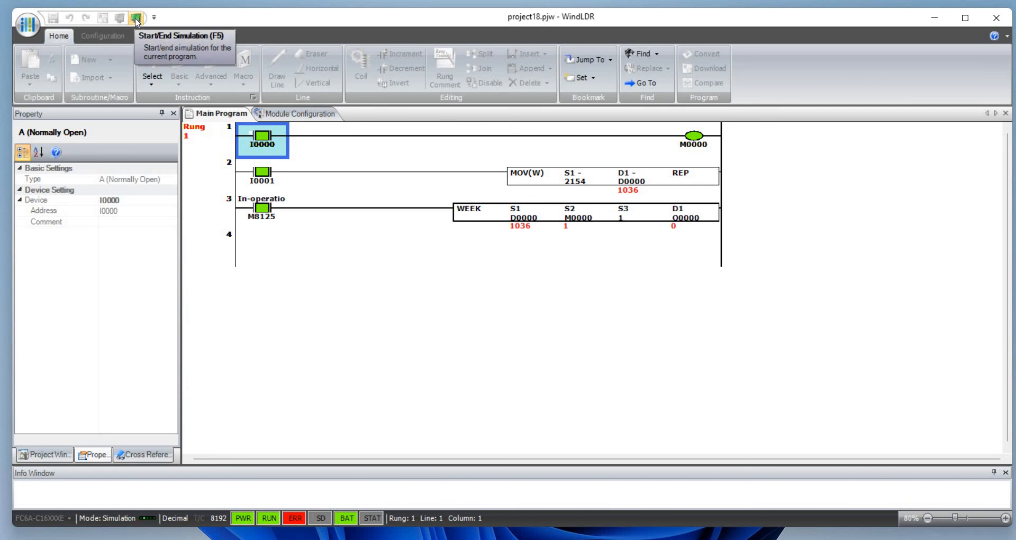
# End the simulation and return project18's ladder to edit mode.
pyautogui.click(134, 18)
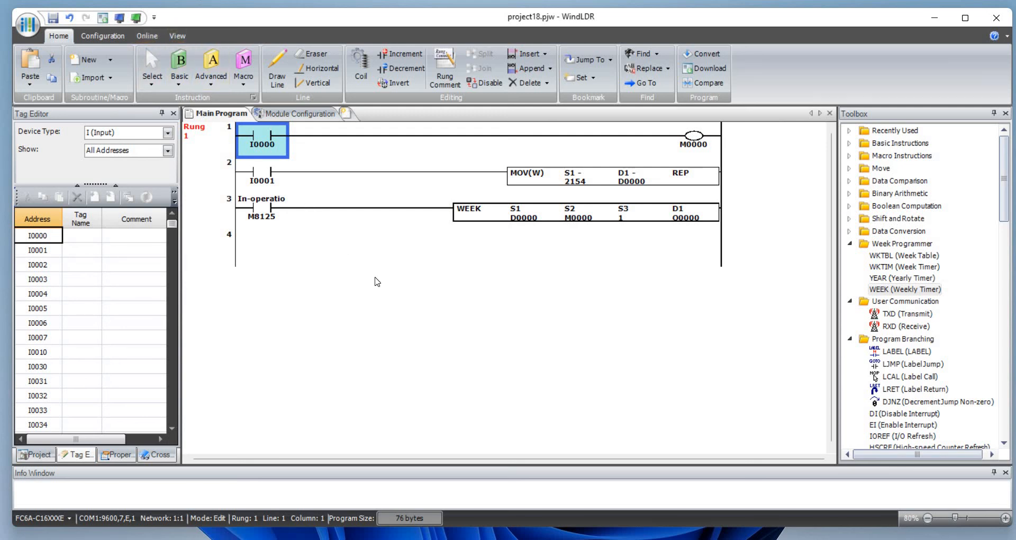
pyautogui.moveTo(398, 265)
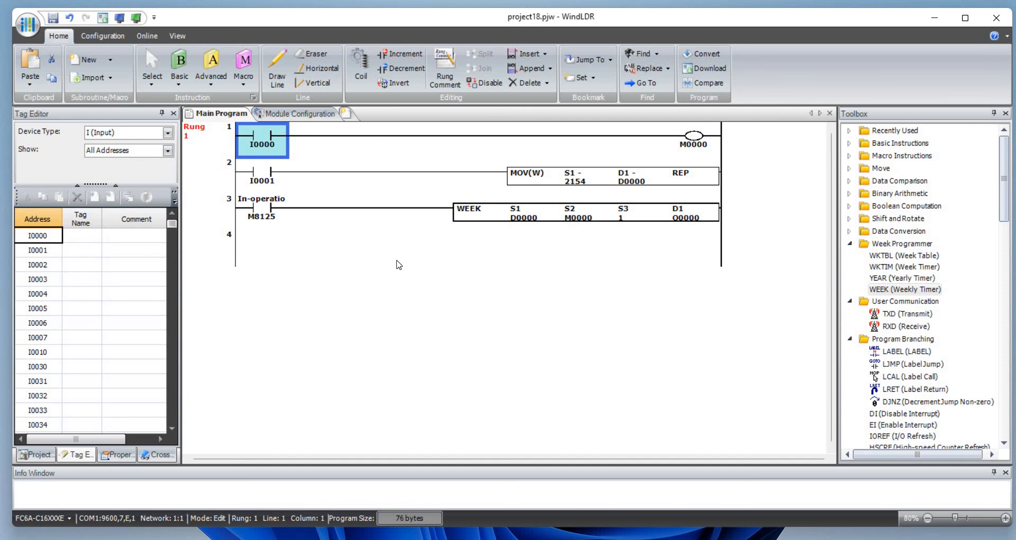
pyautogui.moveTo(378, 253)
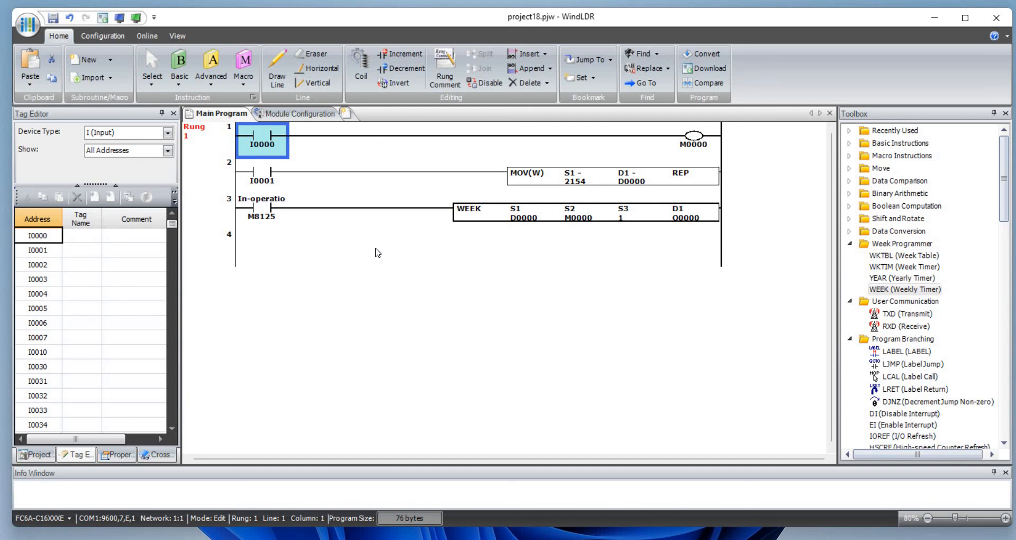
pyautogui.moveTo(400, 251)
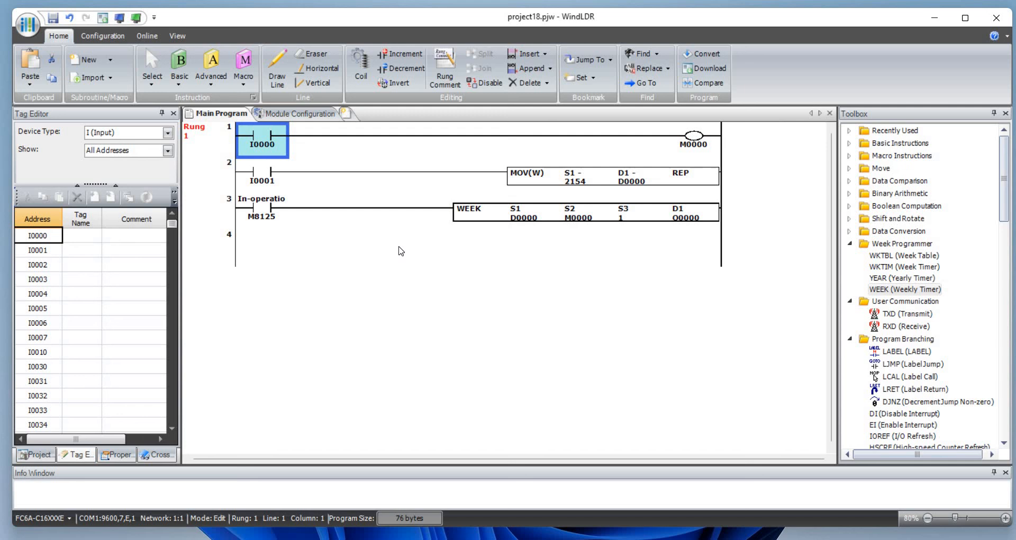
pyautogui.moveTo(367, 233)
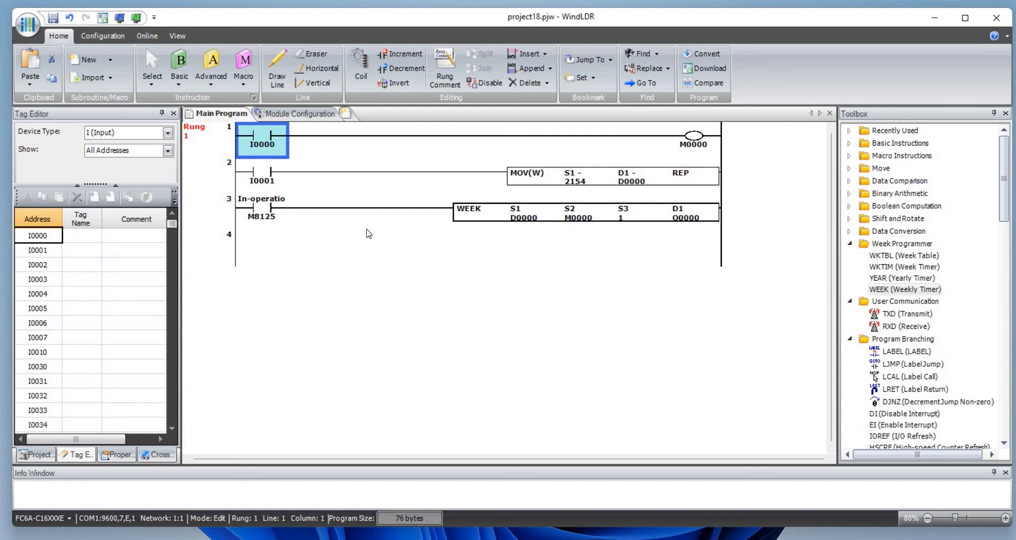
pyautogui.moveTo(419, 265)
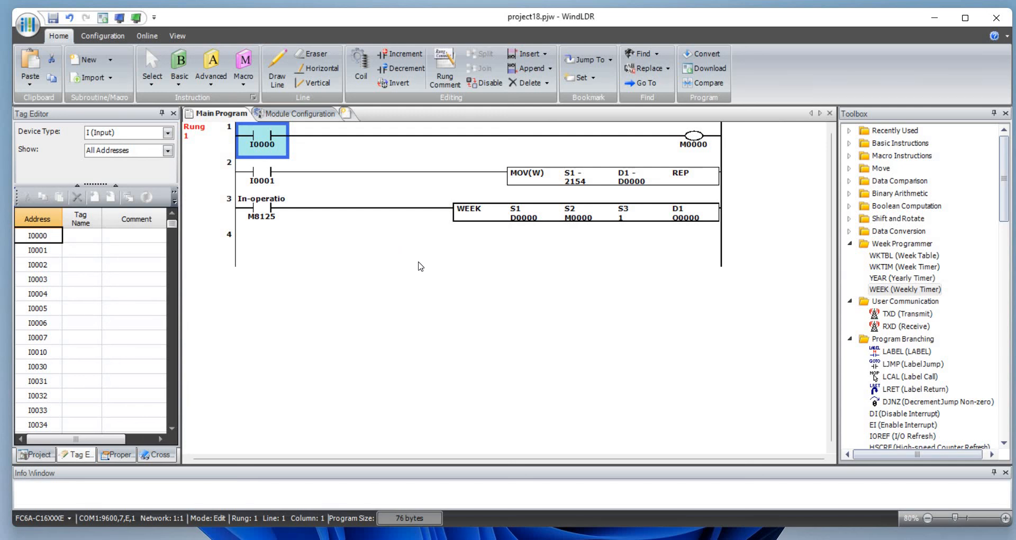
pyautogui.moveTo(362, 283)
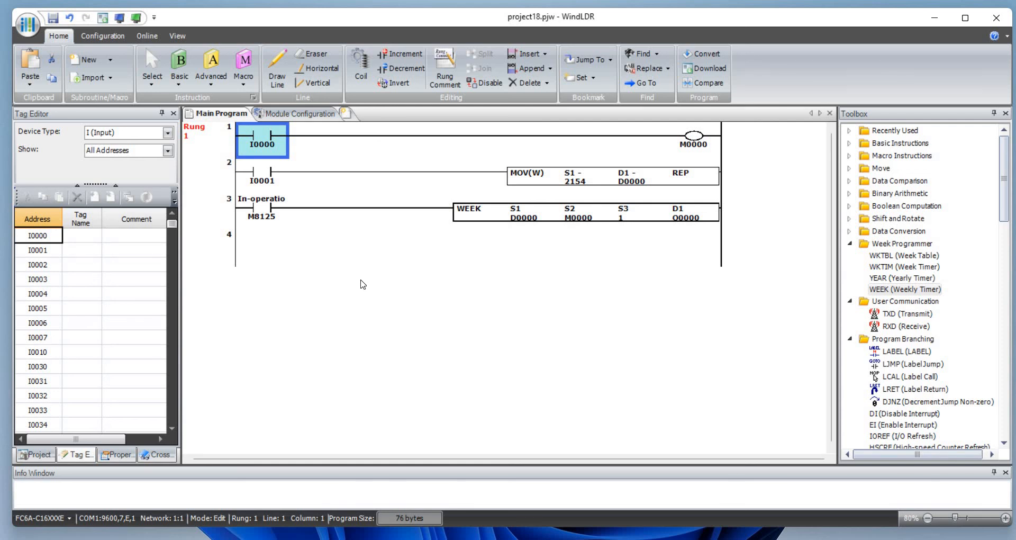